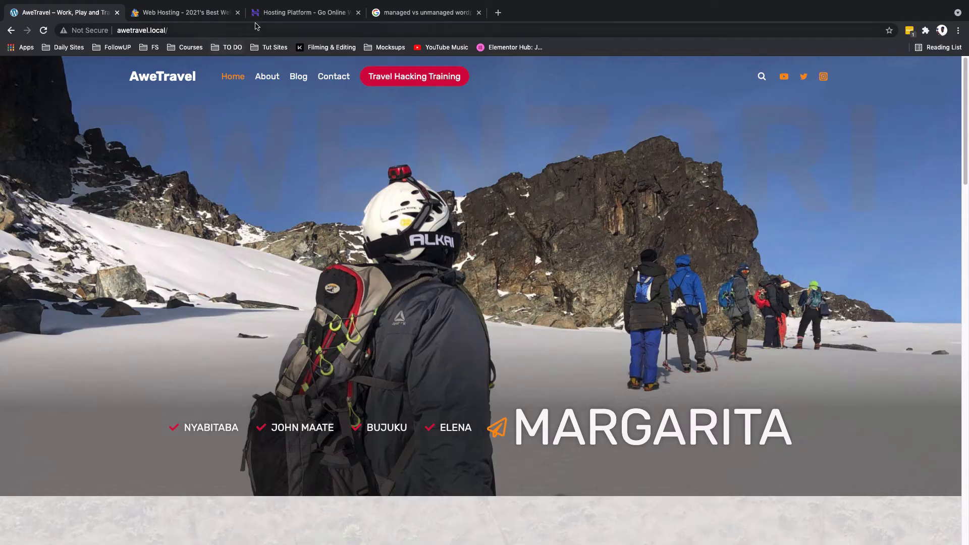
# - Open a new tab and load gotechug.com
pyautogui.click(303, 12)
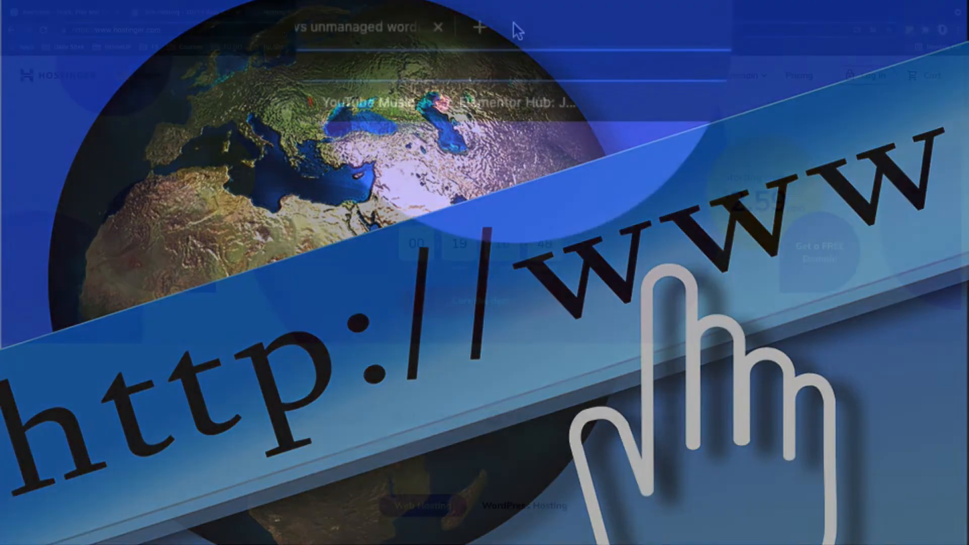
pyautogui.write('gotechug.com')
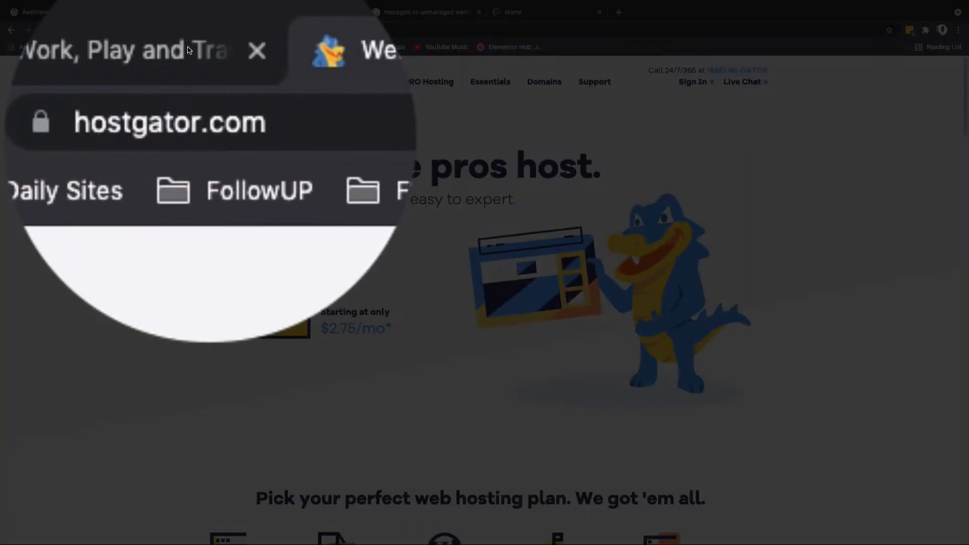
# - Compare the HostGator and Hostinger homepages by switching tabs, ending on Hostinger
pyautogui.click(547, 11)
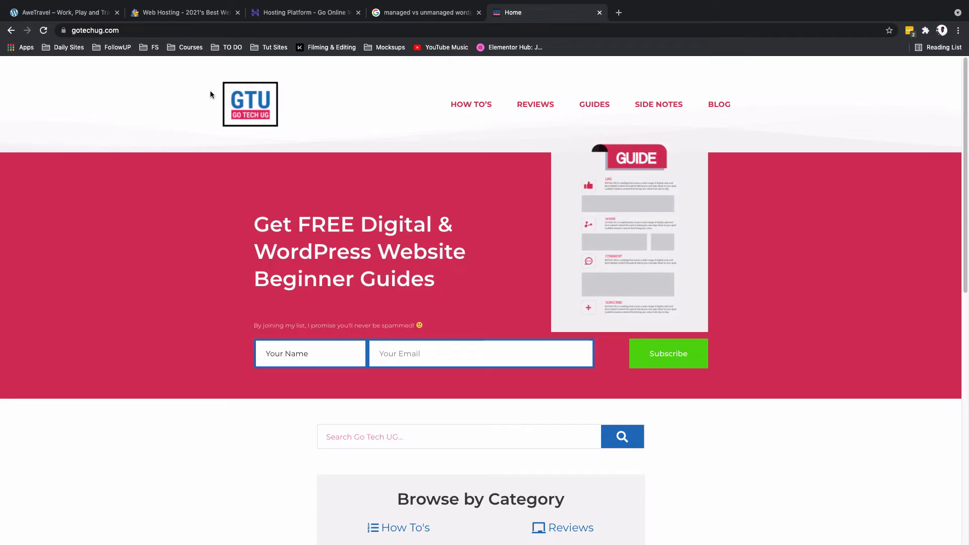
pyautogui.moveTo(206, 80)
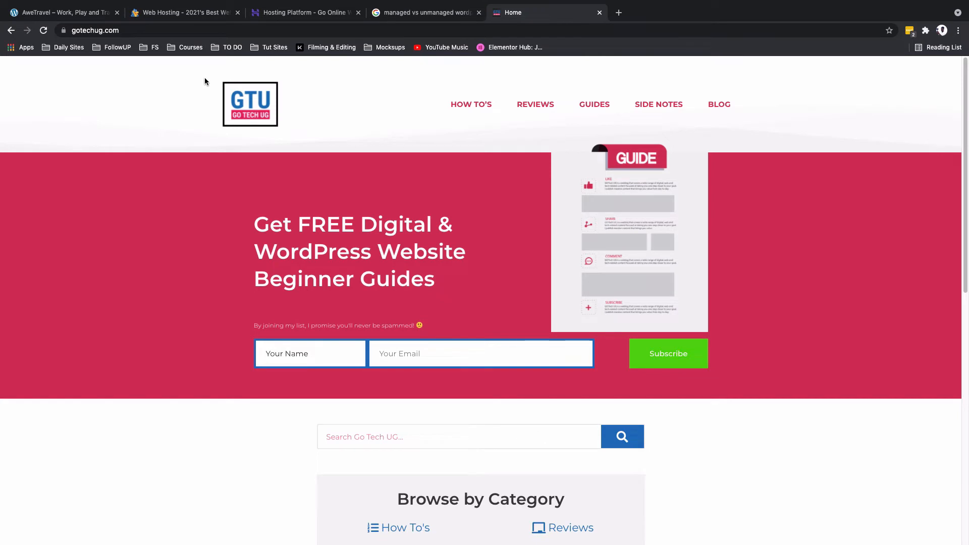
pyautogui.click(303, 12)
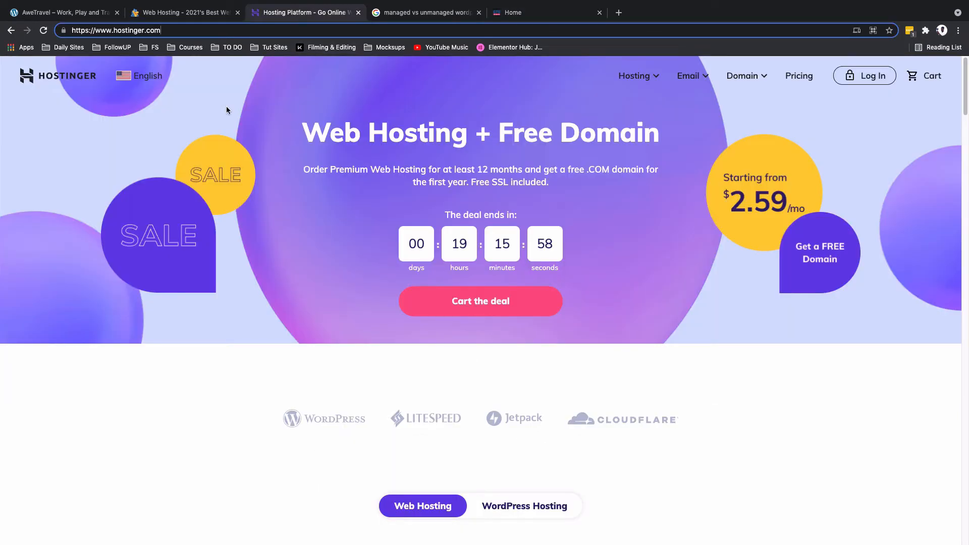
pyautogui.moveTo(183, 161)
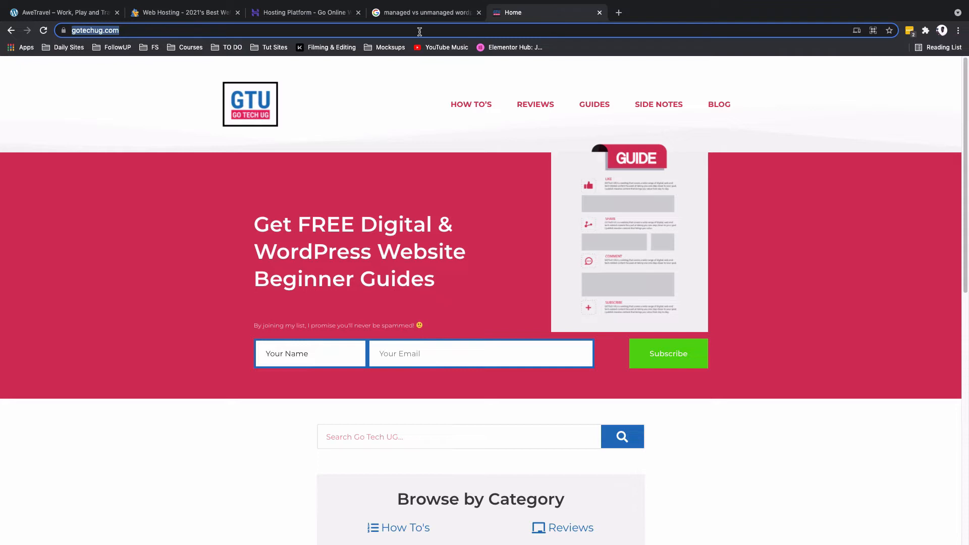
pyautogui.click(183, 12)
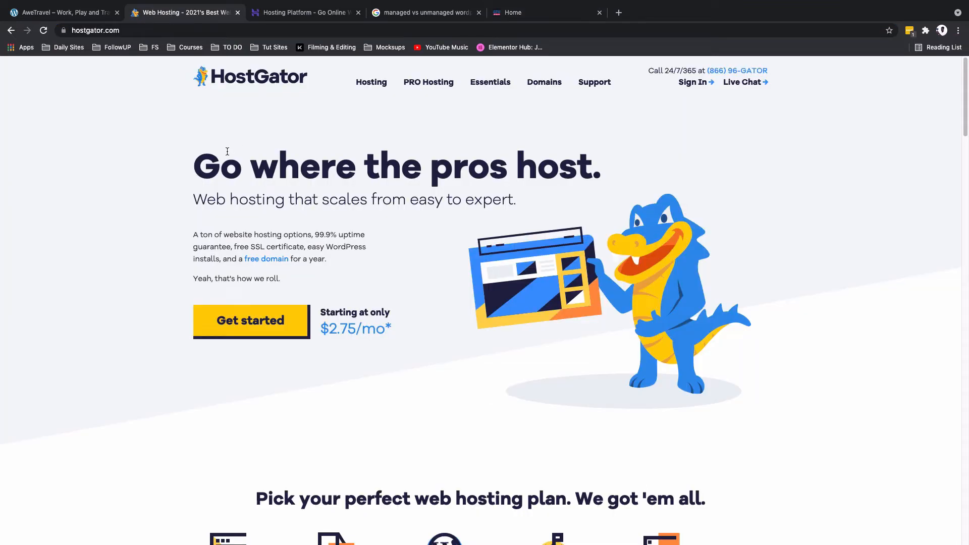
pyautogui.moveTo(322, 88)
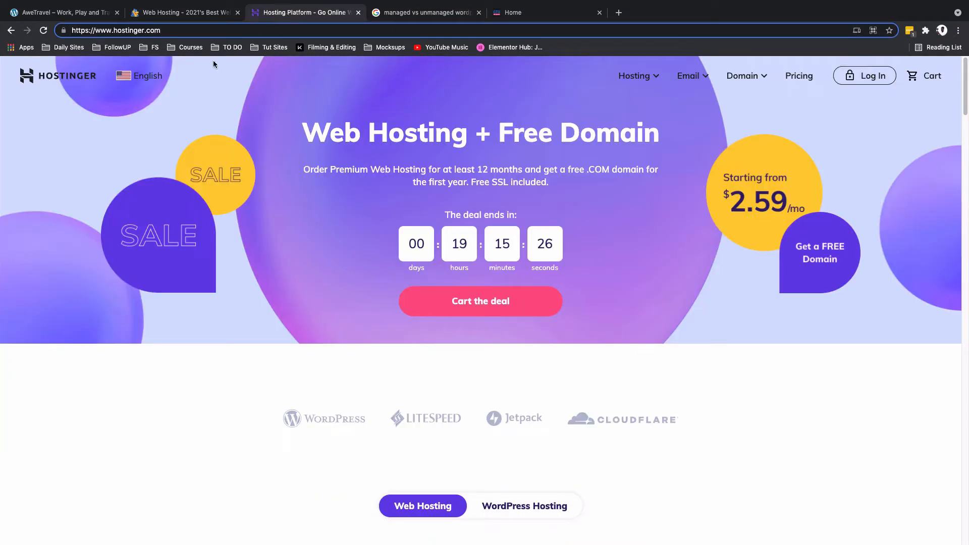
pyautogui.moveTo(108, 140)
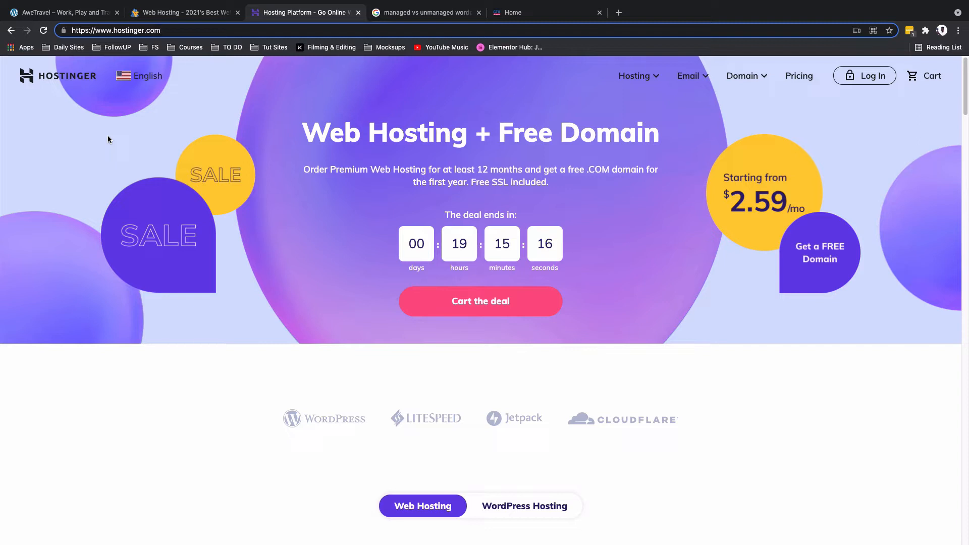
pyautogui.click(179, 12)
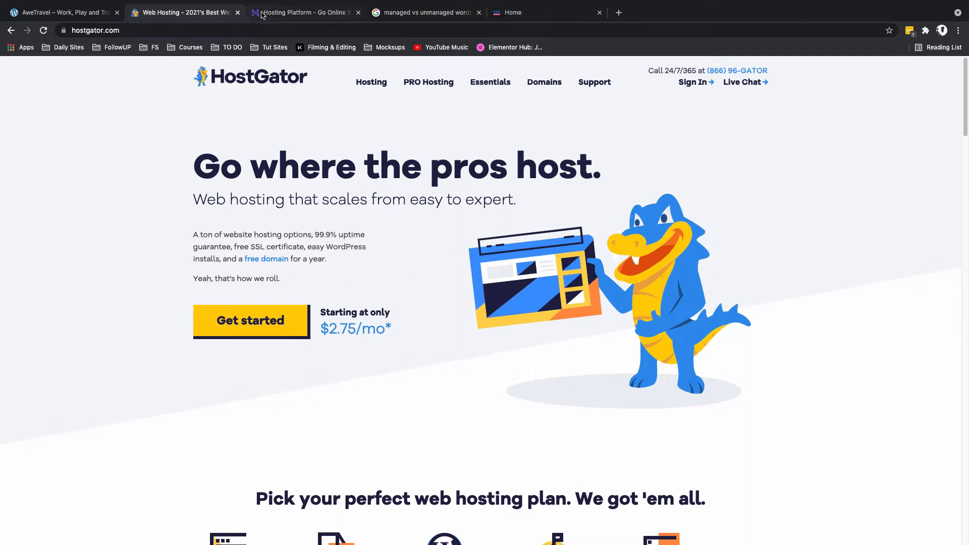
pyautogui.click(302, 12)
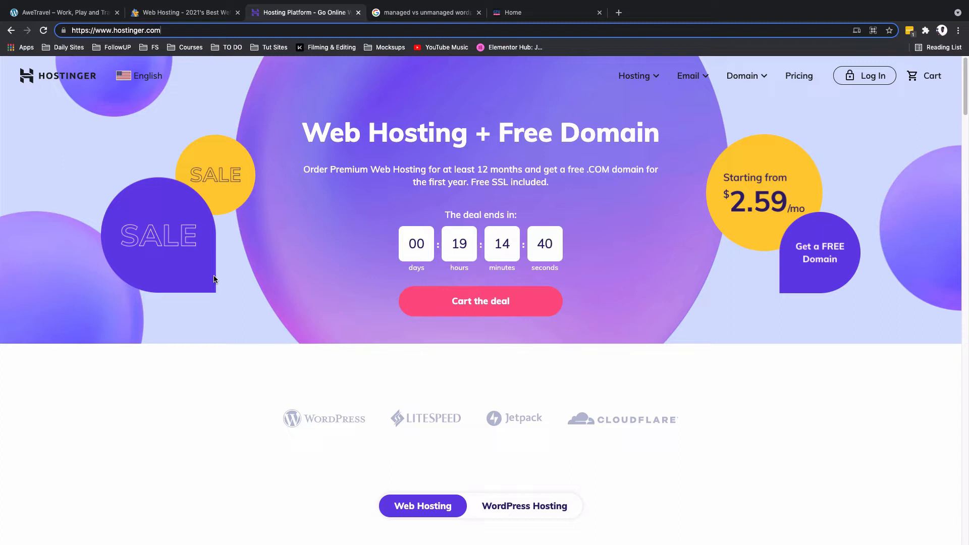
pyautogui.moveTo(201, 197)
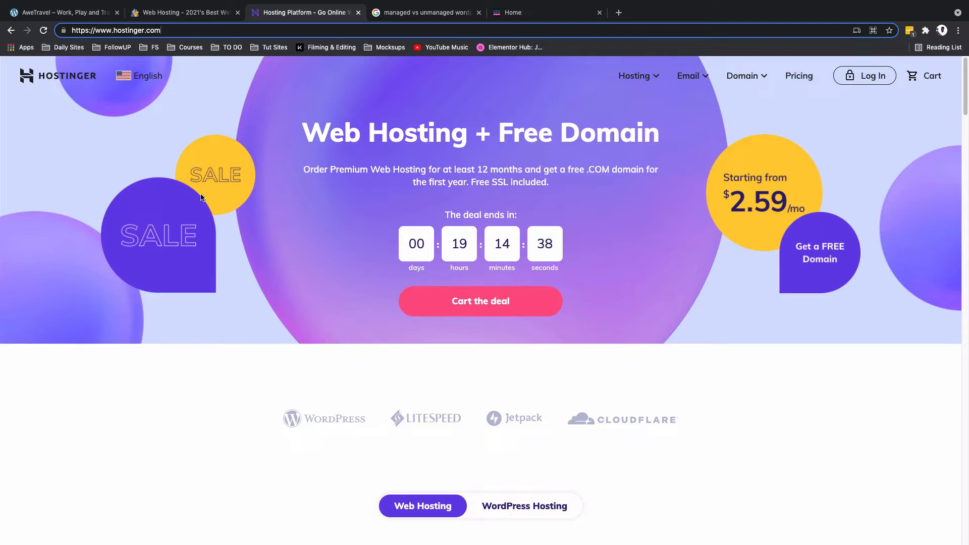
pyautogui.click(182, 12)
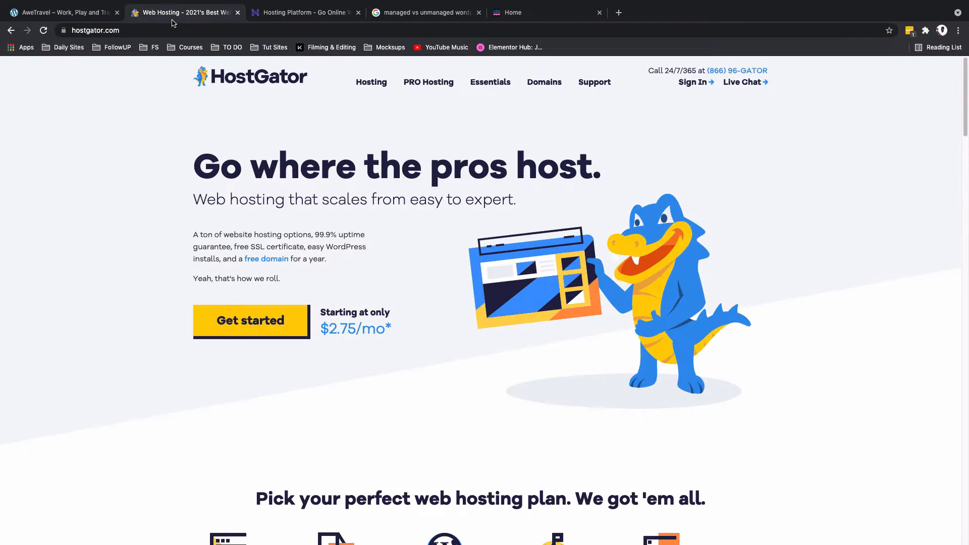
pyautogui.moveTo(303, 66)
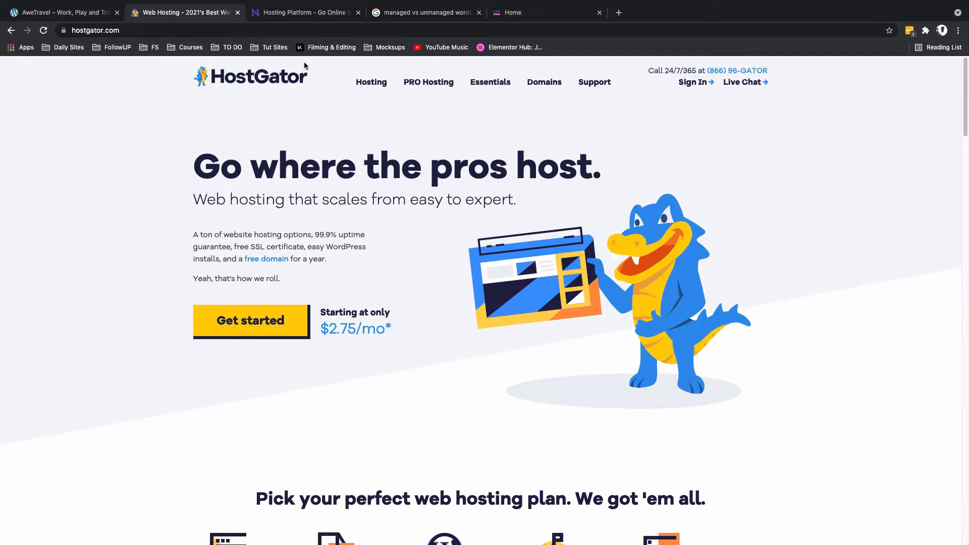
pyautogui.click(303, 12)
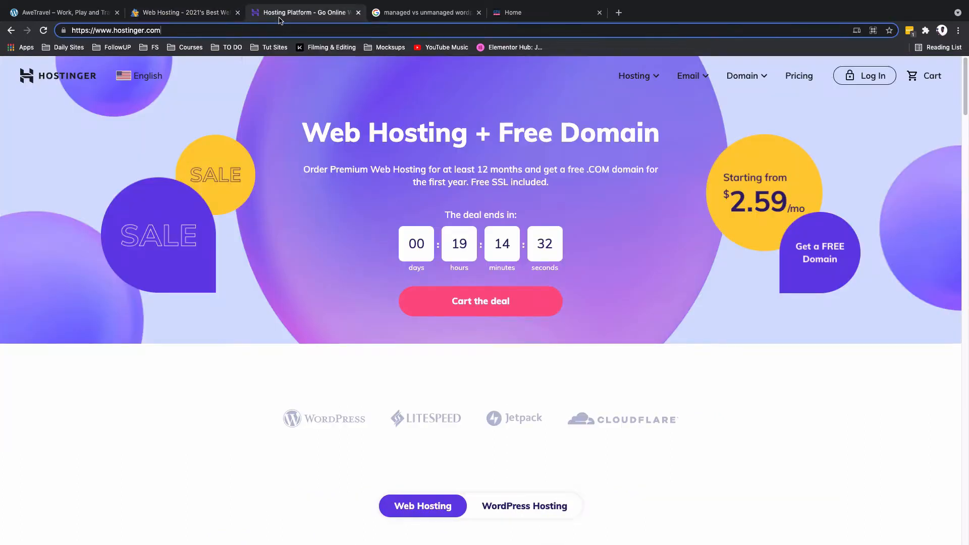
pyautogui.moveTo(233, 107)
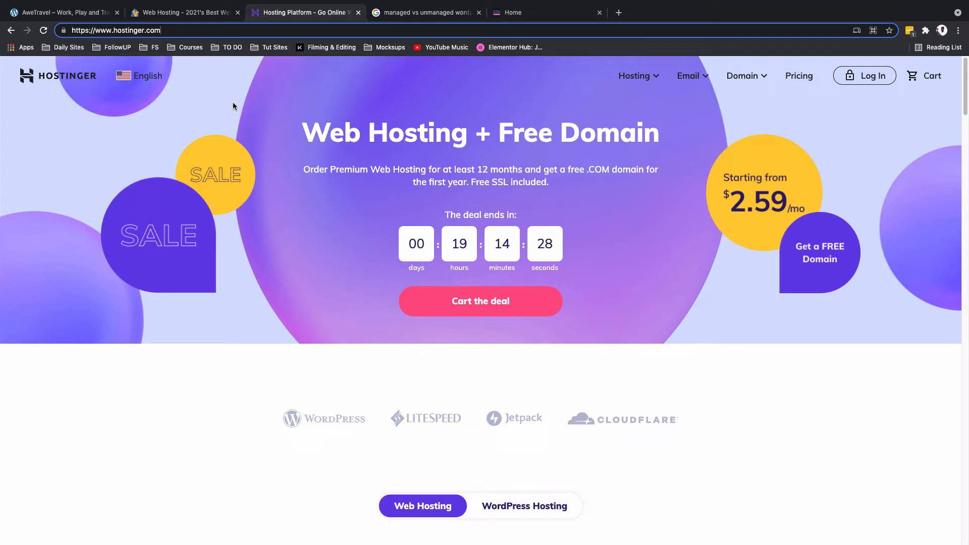
# - Review HostGator's Hatchling, Baby and Business hosting plans, then return to Hostinger
pyautogui.click(183, 12)
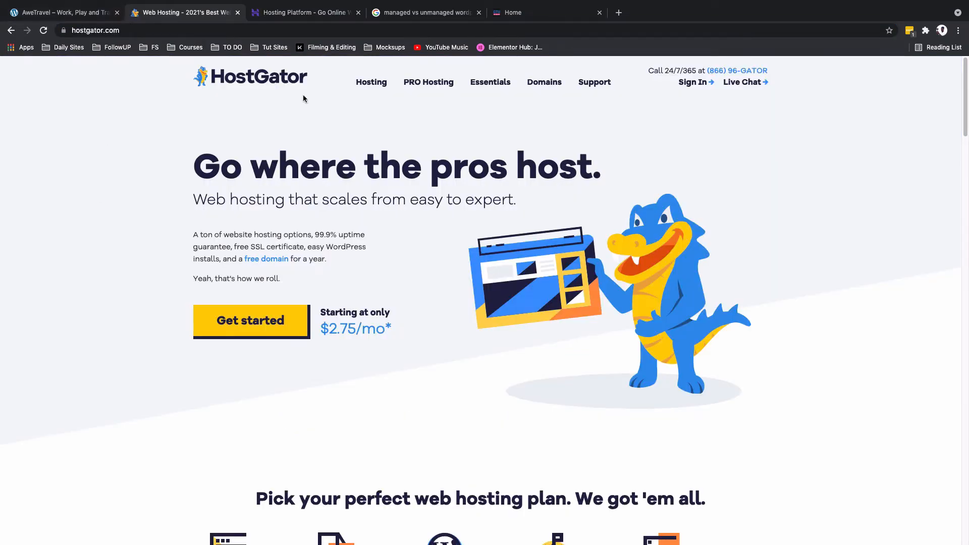
pyautogui.moveTo(371, 87)
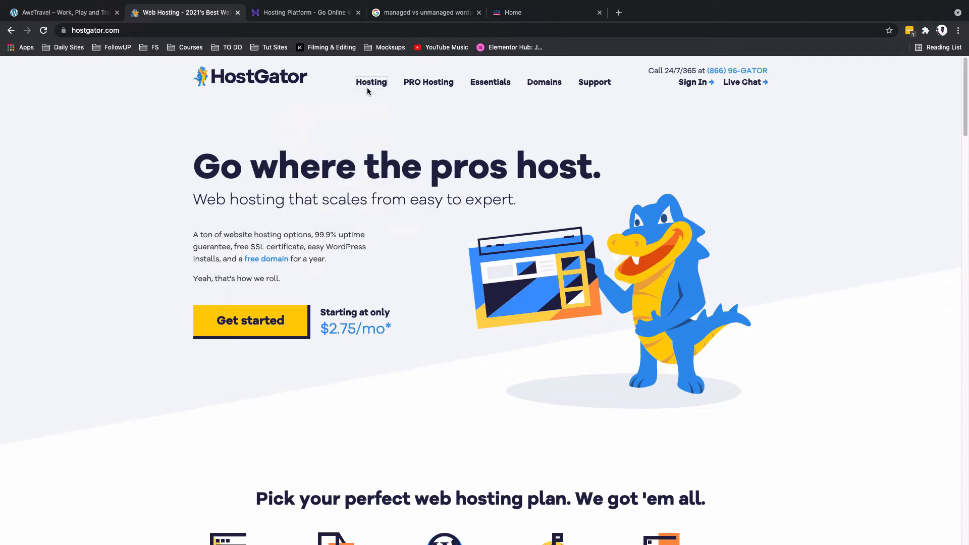
pyautogui.click(370, 82)
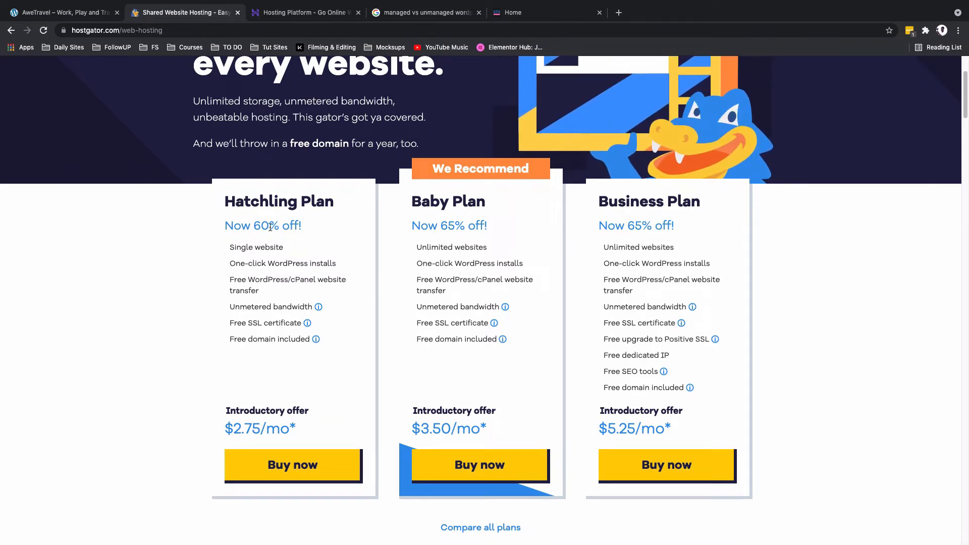
pyautogui.scroll(-3)
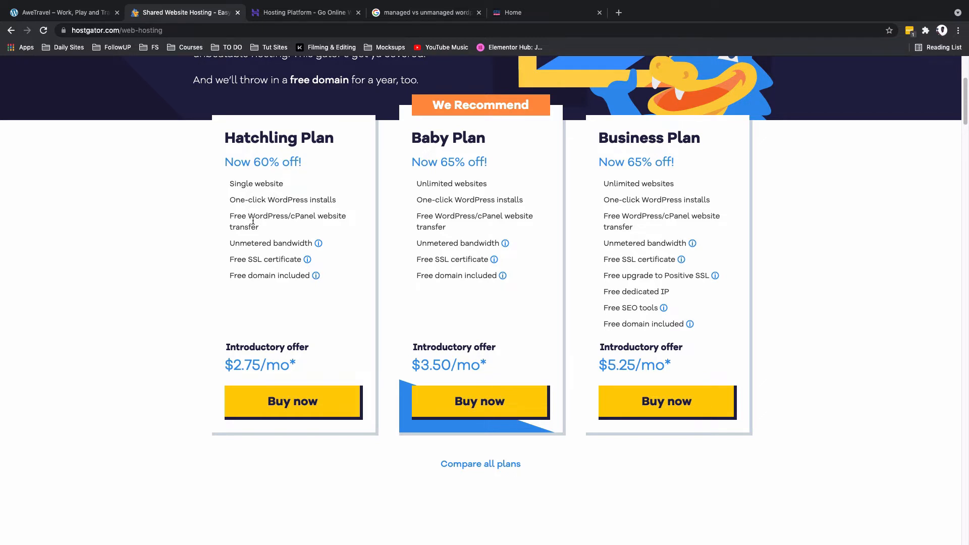
pyautogui.moveTo(247, 230)
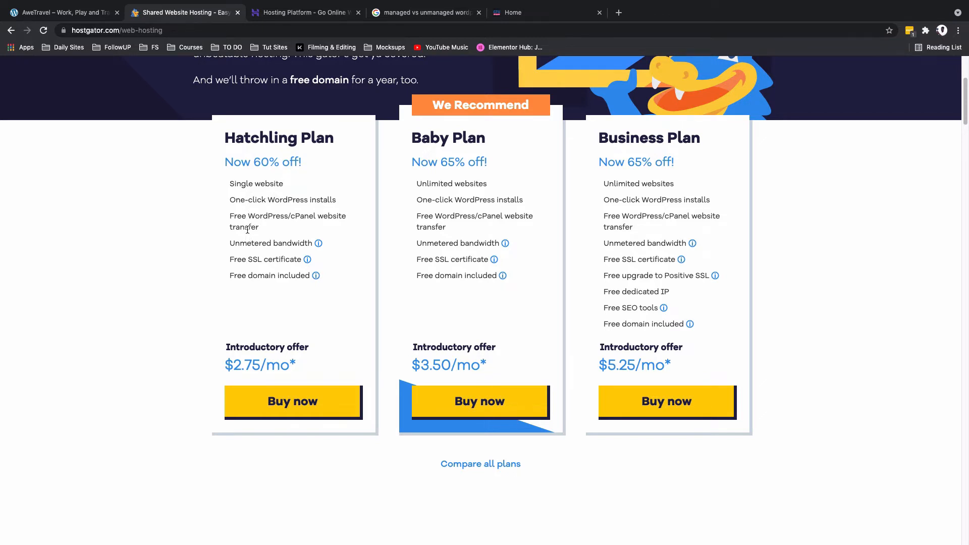
pyautogui.moveTo(252, 255)
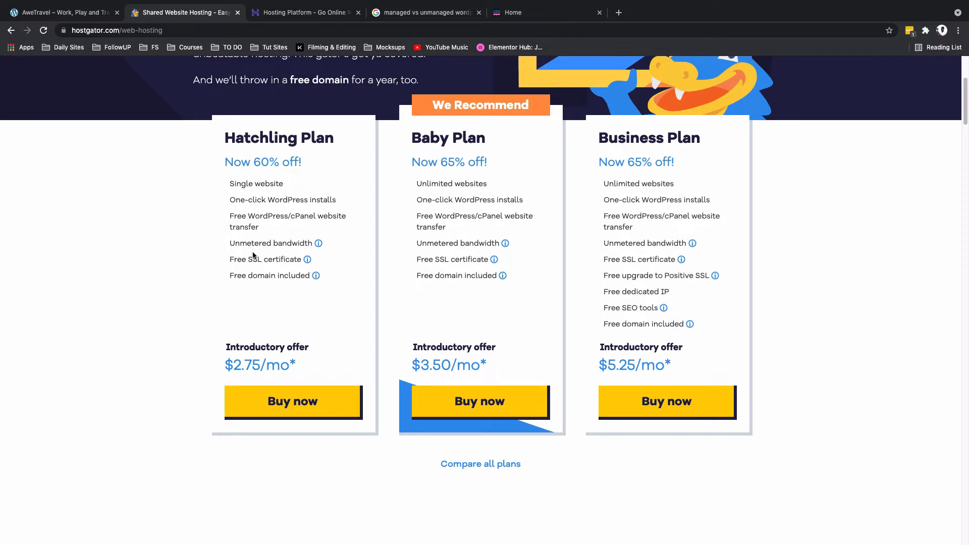
pyautogui.moveTo(249, 372)
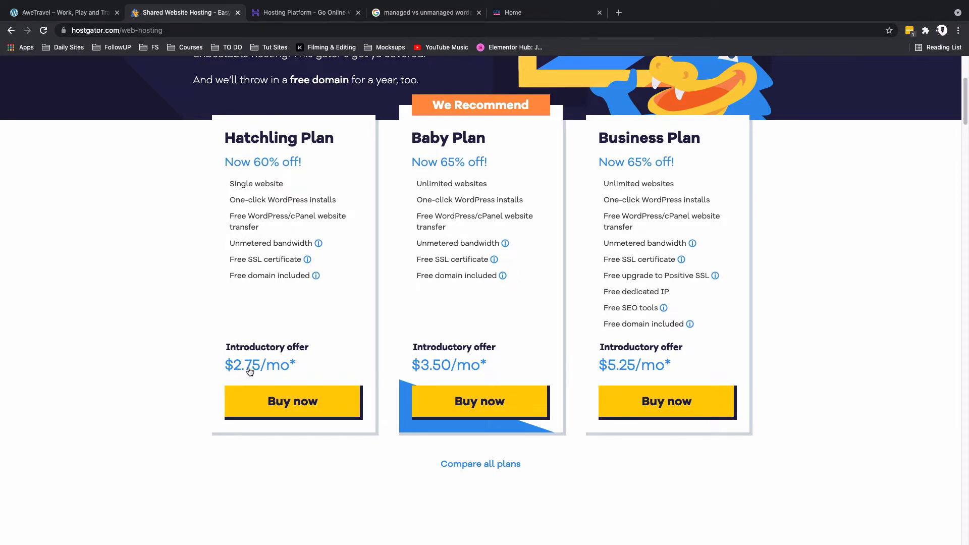
pyautogui.moveTo(237, 377)
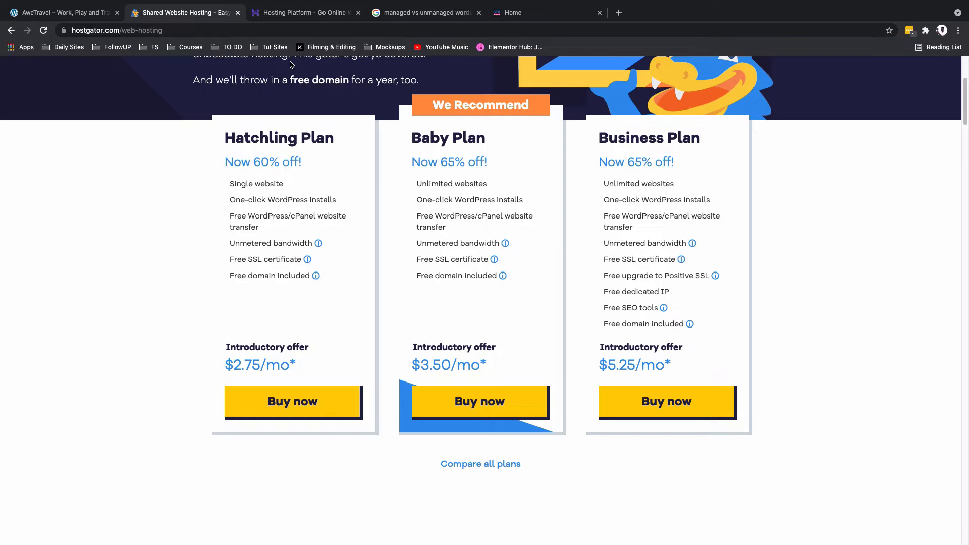
pyautogui.click(303, 13)
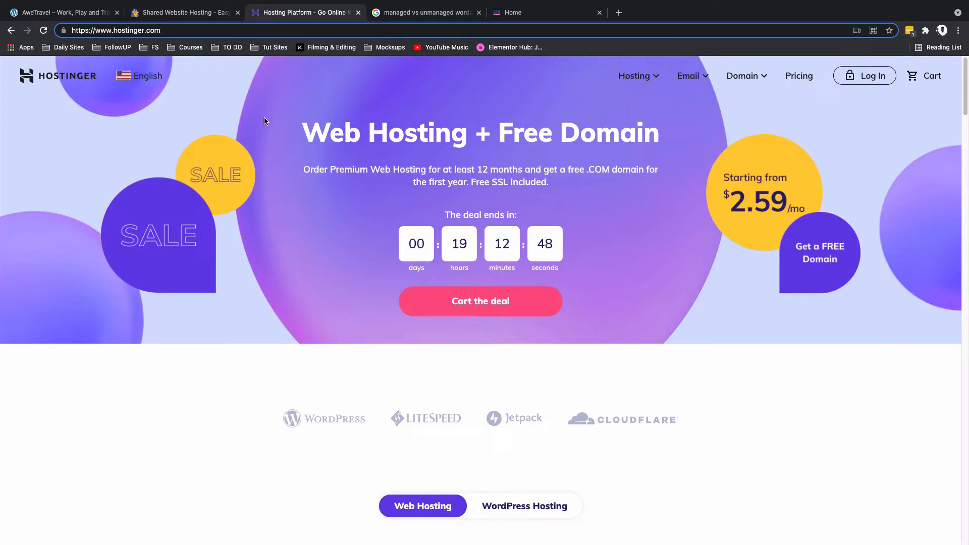
# - Scroll Hostinger's plan feature lists, then read the managed WordPress hosting explanation
pyautogui.scroll(-3)
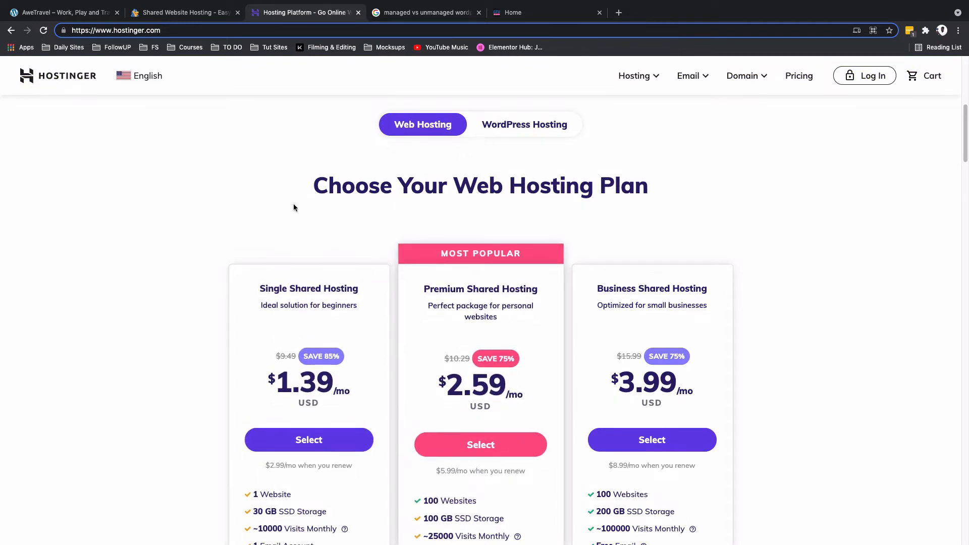
pyautogui.scroll(-3)
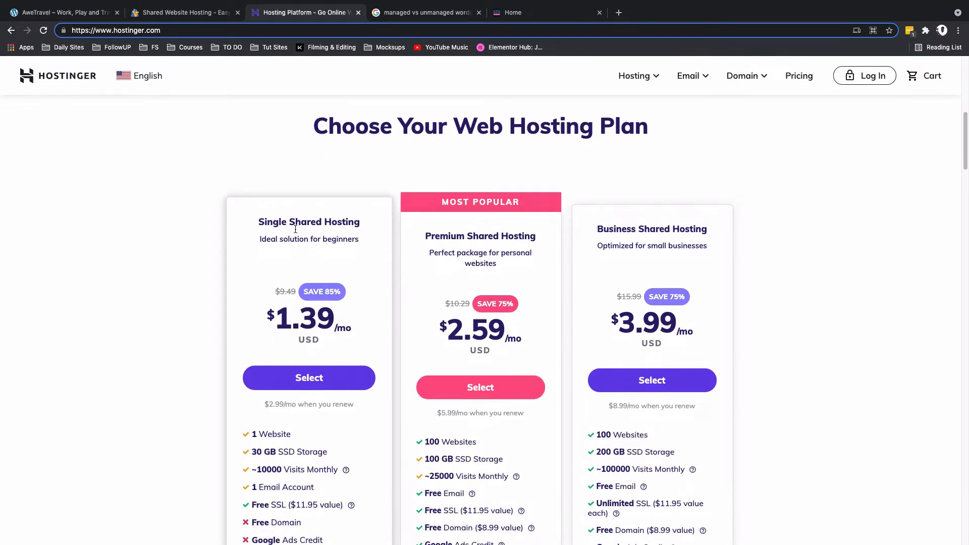
pyautogui.scroll(-3)
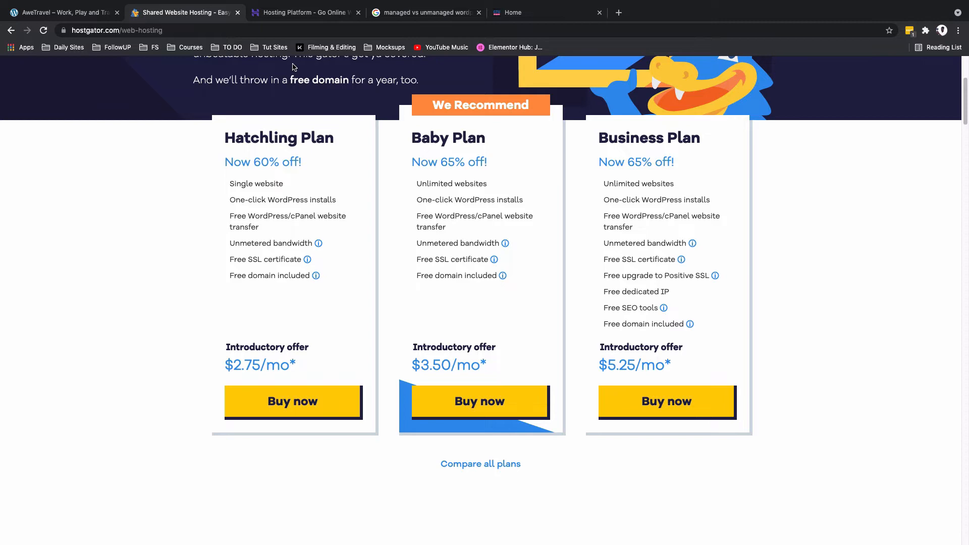
pyautogui.click(302, 12)
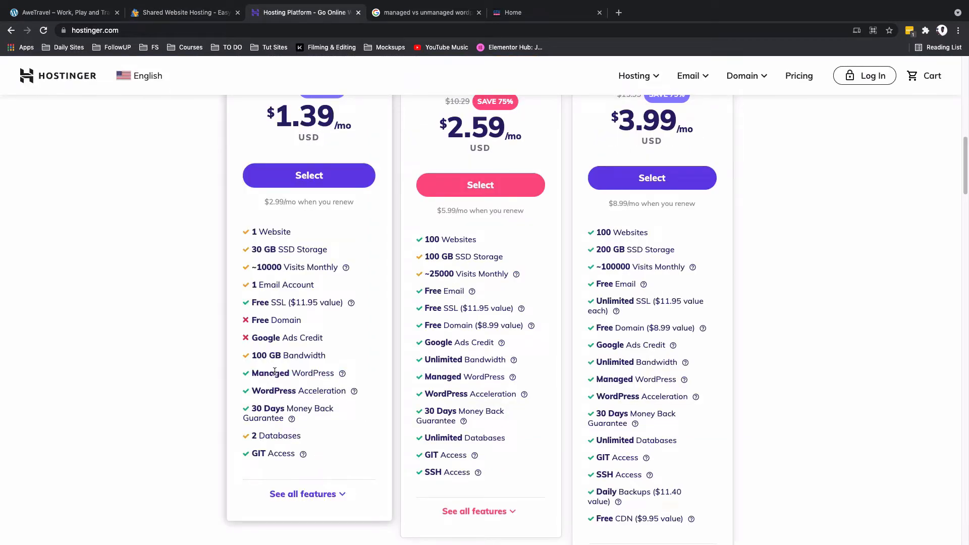
pyautogui.scroll(-3)
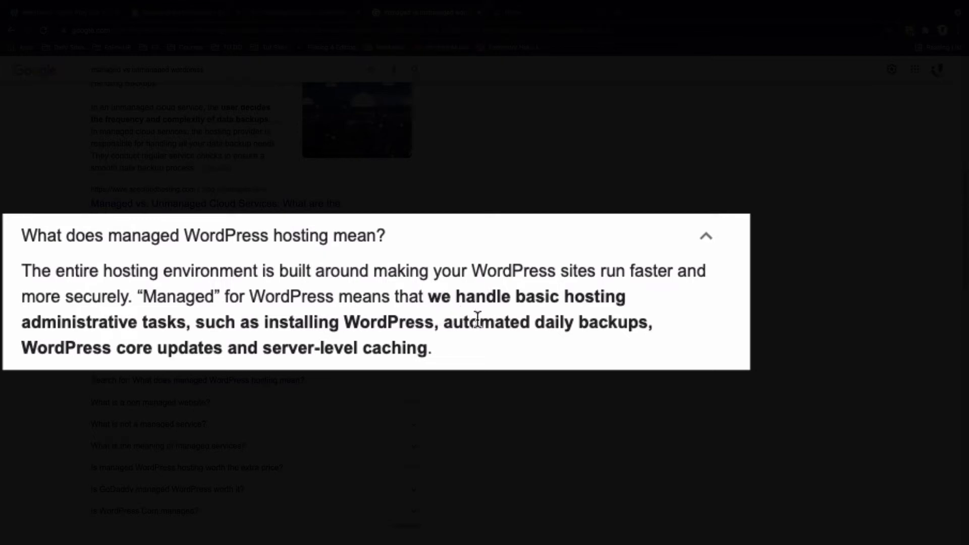
pyautogui.moveTo(149, 348)
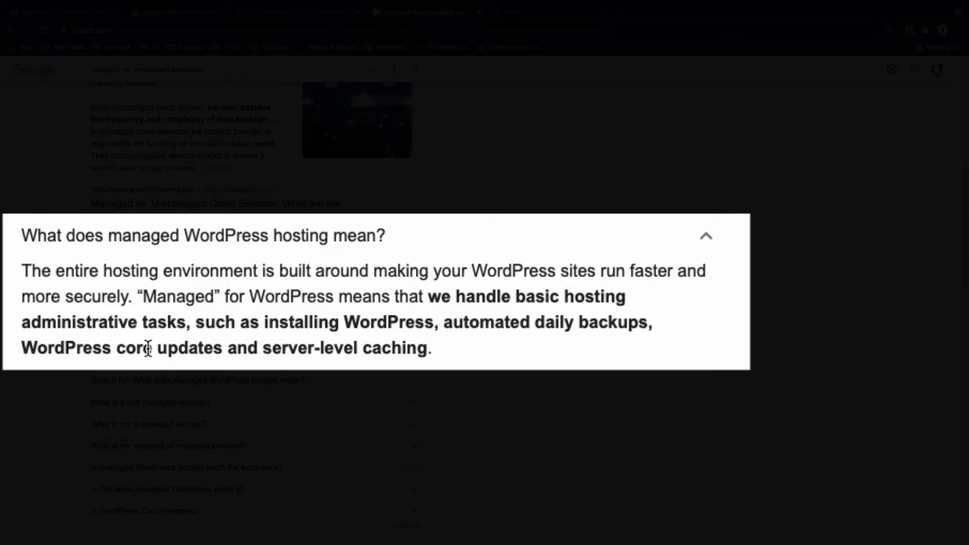
pyautogui.moveTo(402, 241)
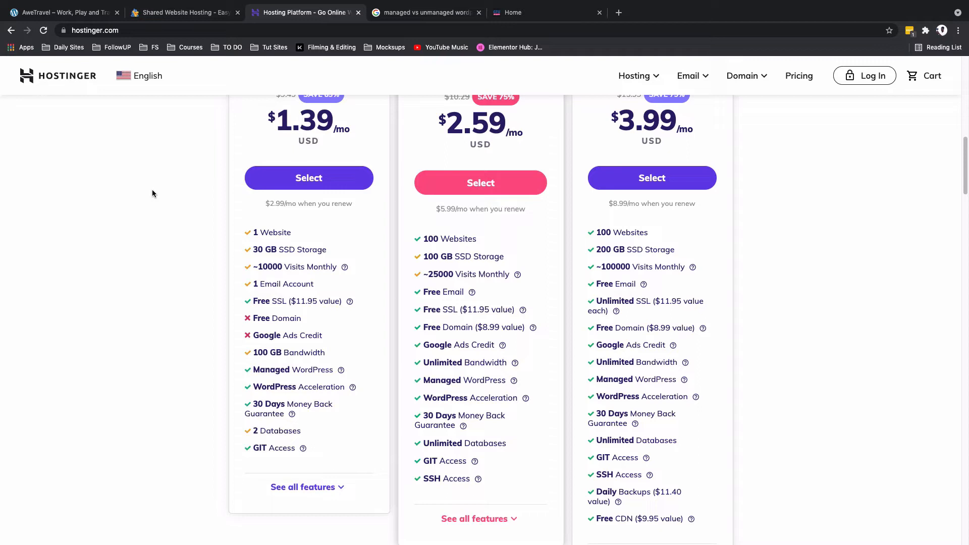
pyautogui.moveTo(167, 261)
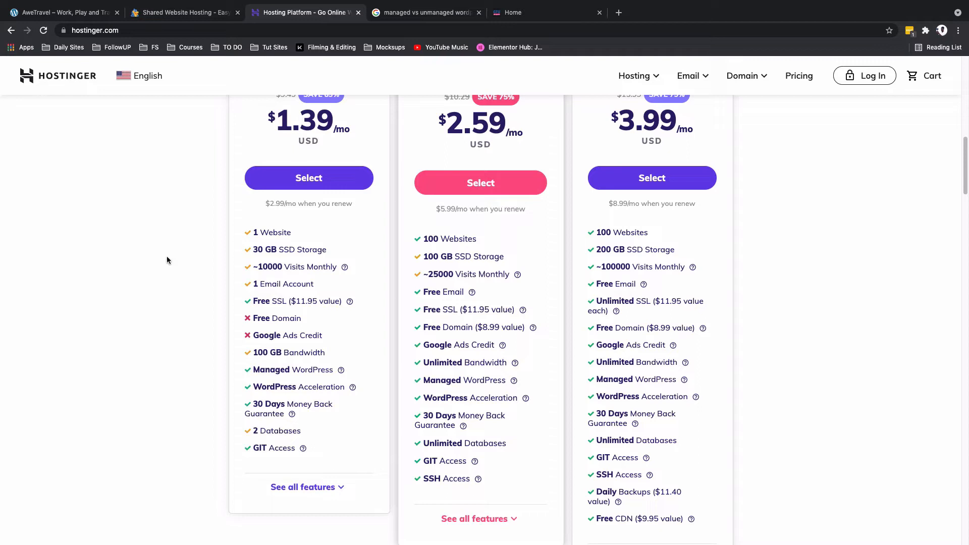
pyautogui.moveTo(202, 322)
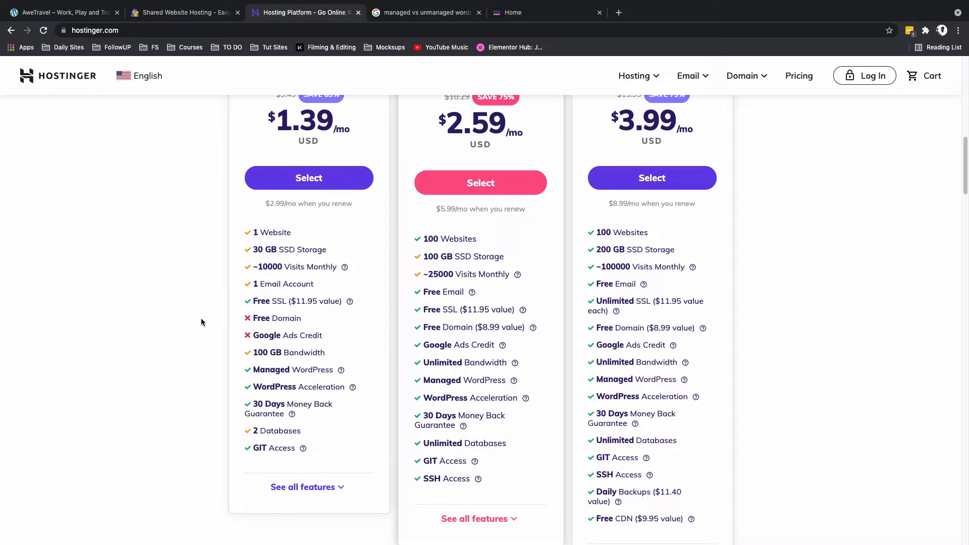
pyautogui.moveTo(213, 335)
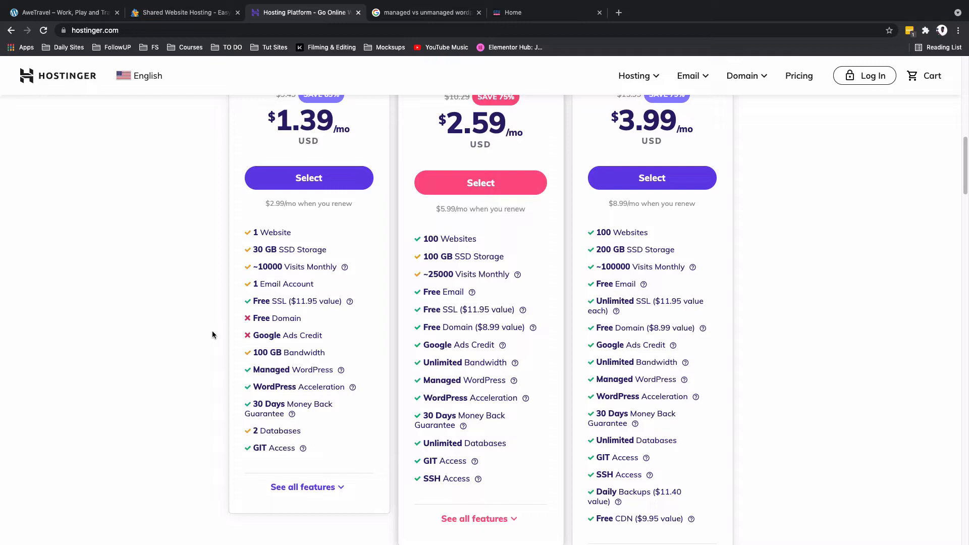
# - Compare with HostGator's plans, then select Hostinger's Single Shared Hosting plan
pyautogui.scroll(3)
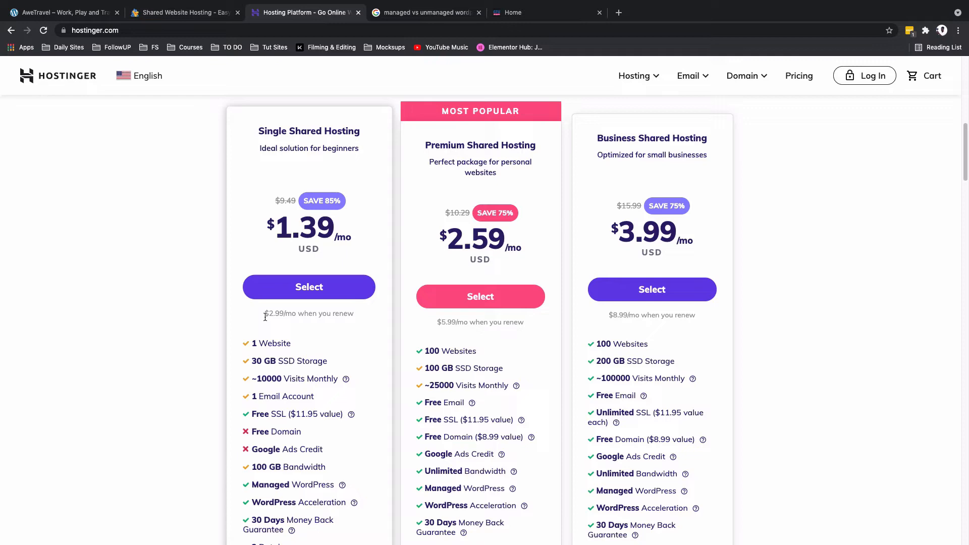
pyautogui.scroll(-3)
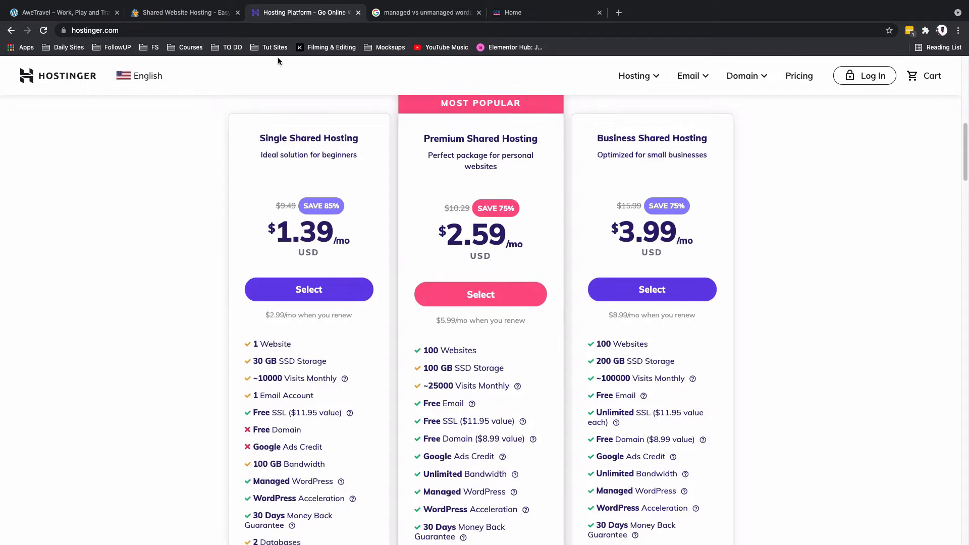
pyautogui.click(184, 12)
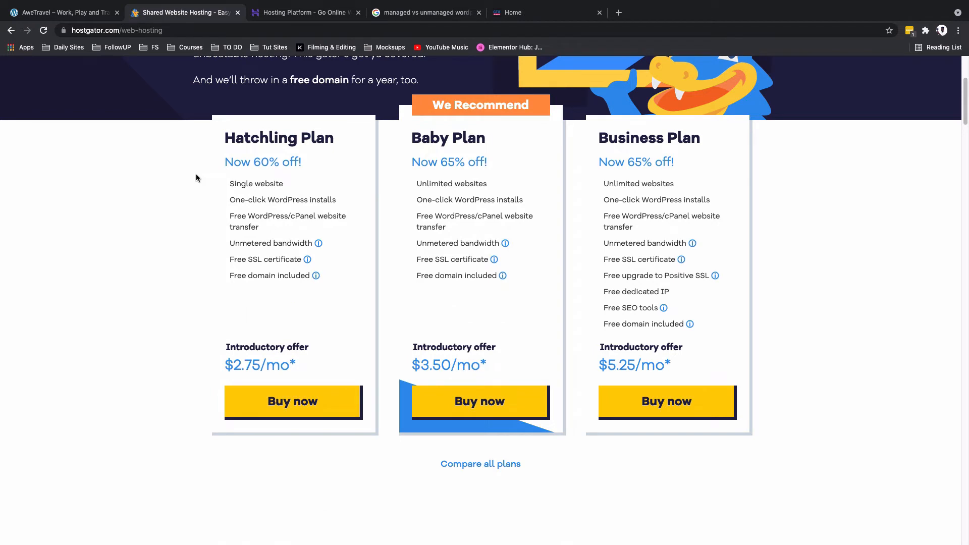
pyautogui.moveTo(229, 368)
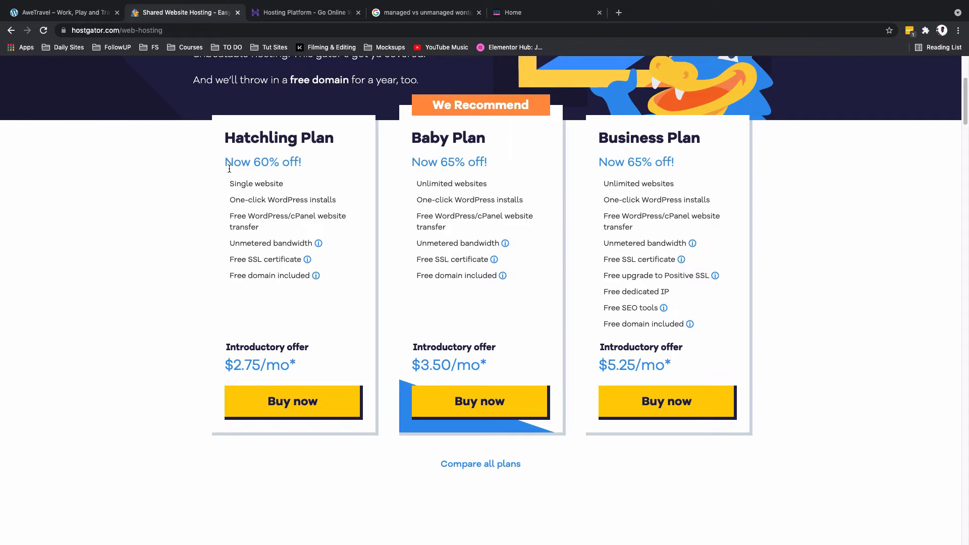
pyautogui.click(303, 12)
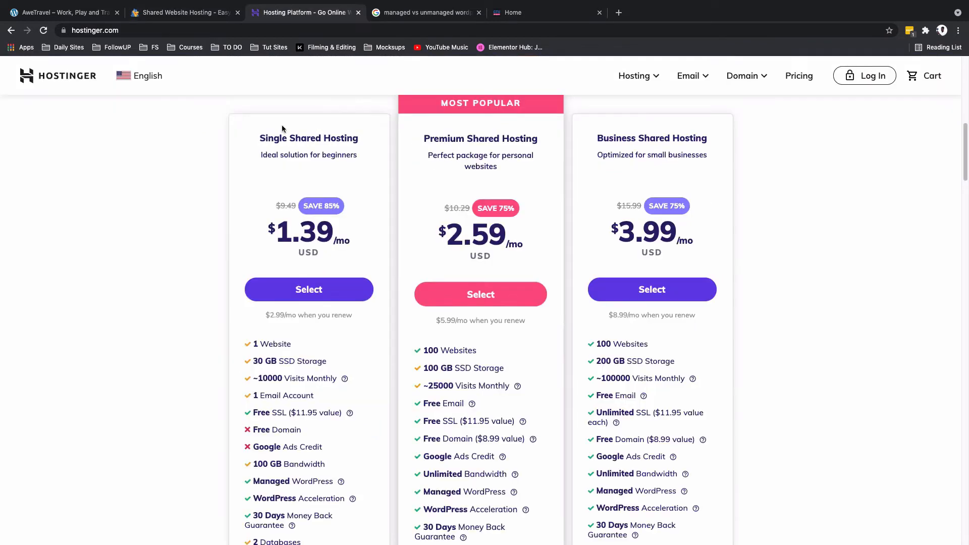
pyautogui.scroll(-3)
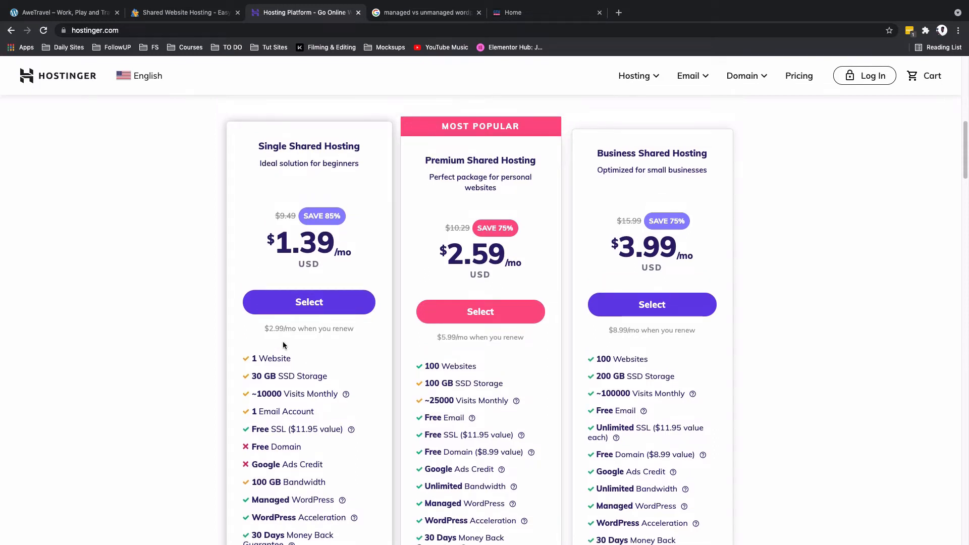
pyautogui.scroll(-3)
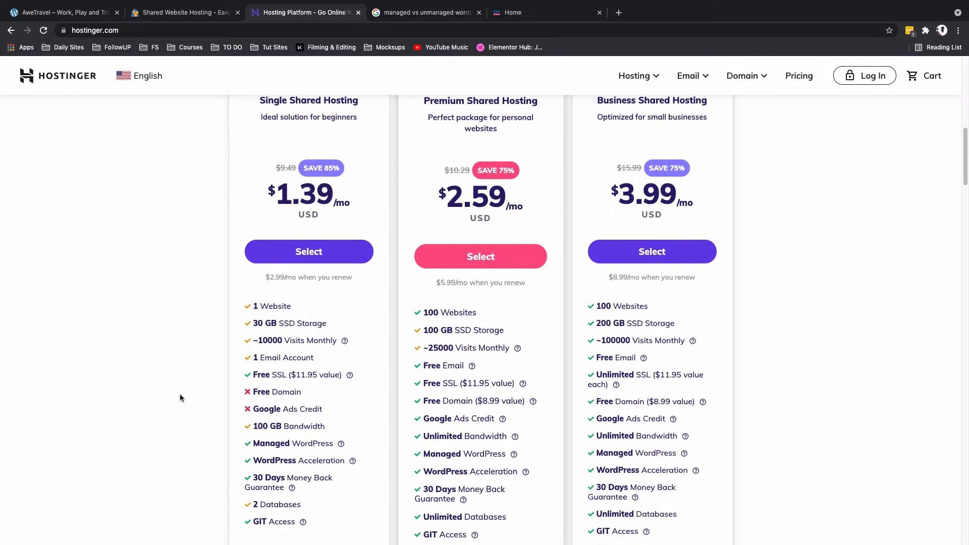
pyautogui.scroll(-3)
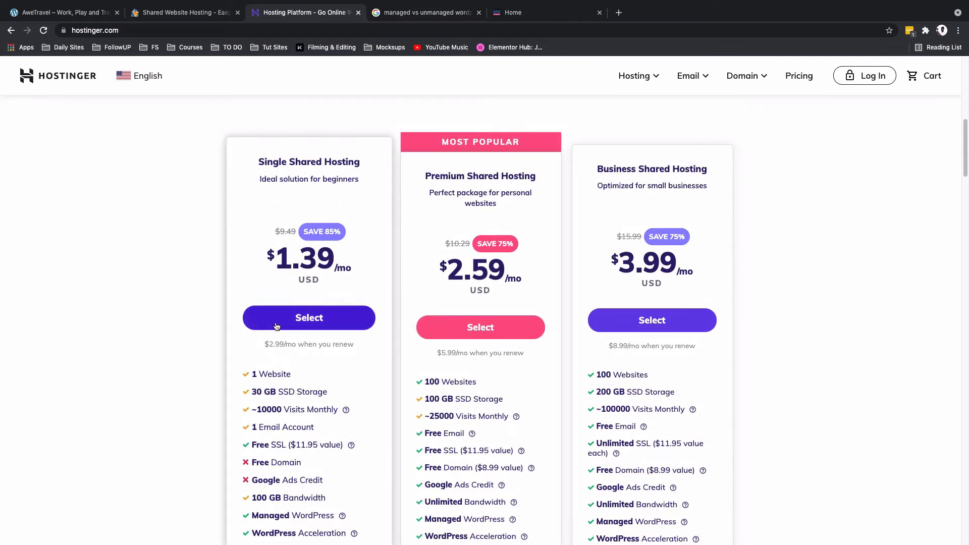
pyautogui.click(308, 317)
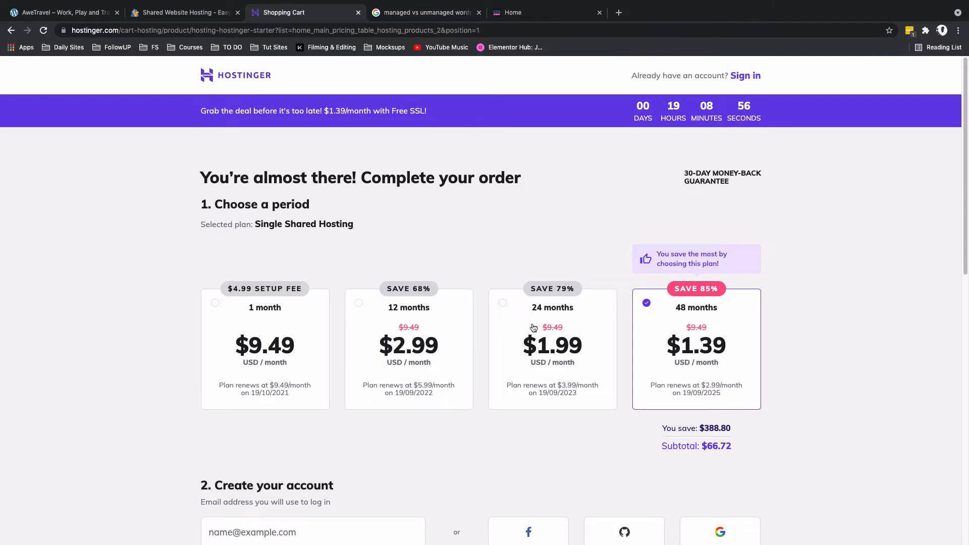
pyautogui.moveTo(654, 351)
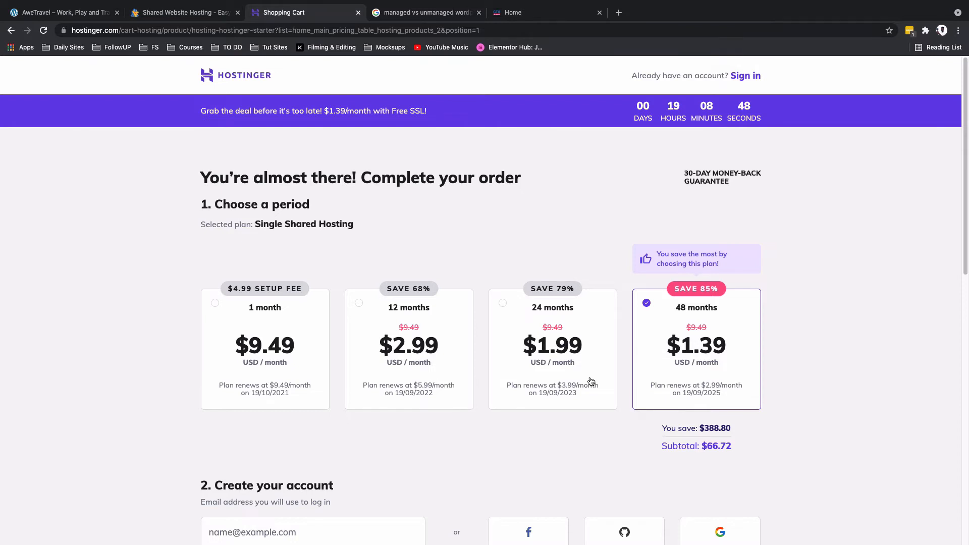
pyautogui.moveTo(447, 375)
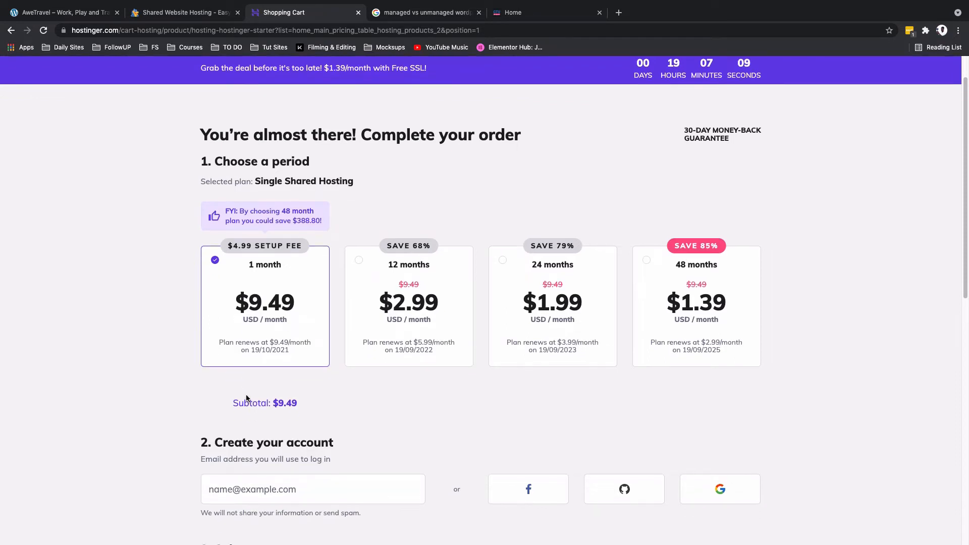
# - Check out for 1 month ($14.48) with the account email and PayPal payment
pyautogui.scroll(-3)
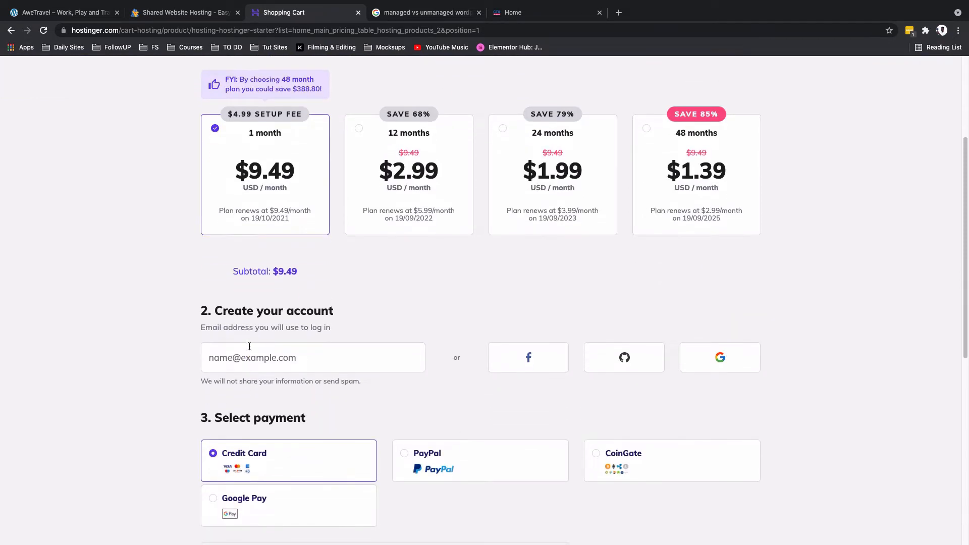
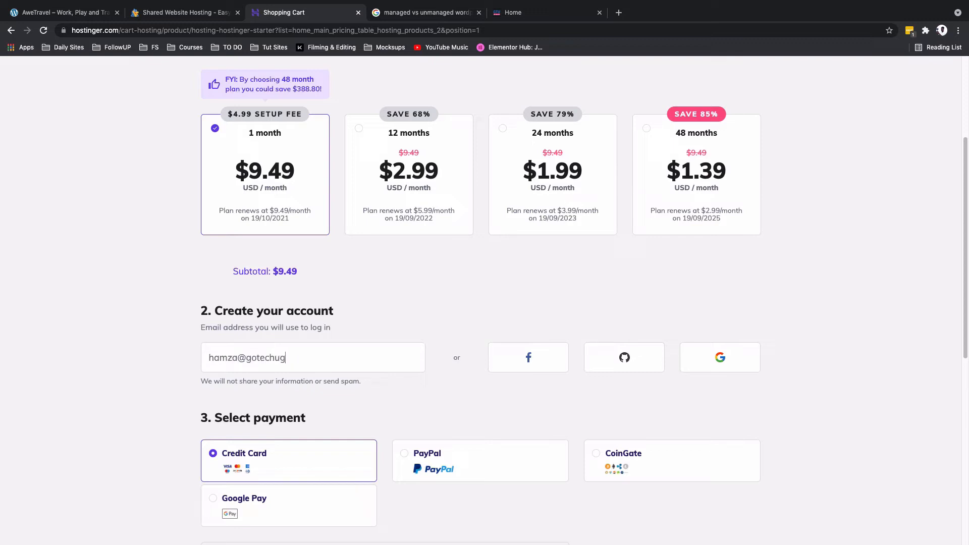
pyautogui.scroll(-3)
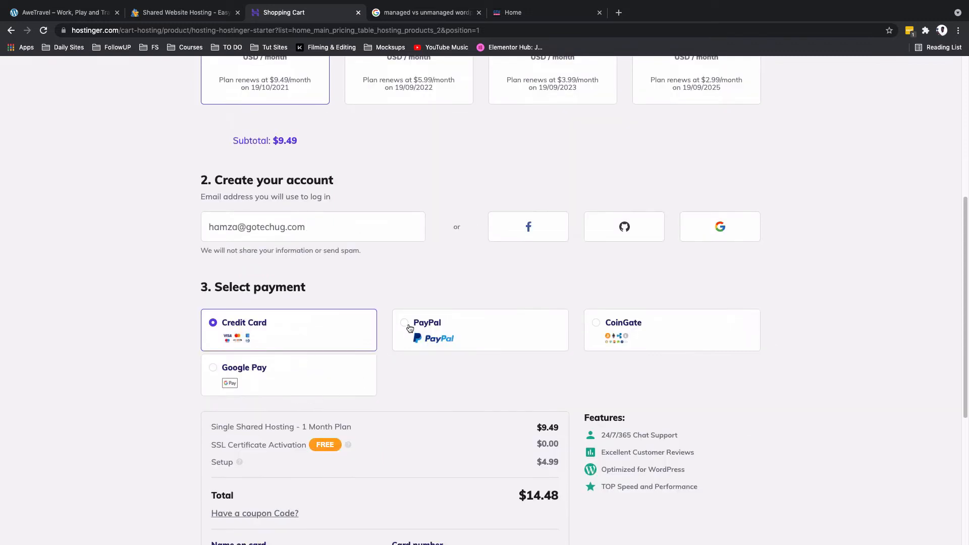
pyautogui.click(404, 325)
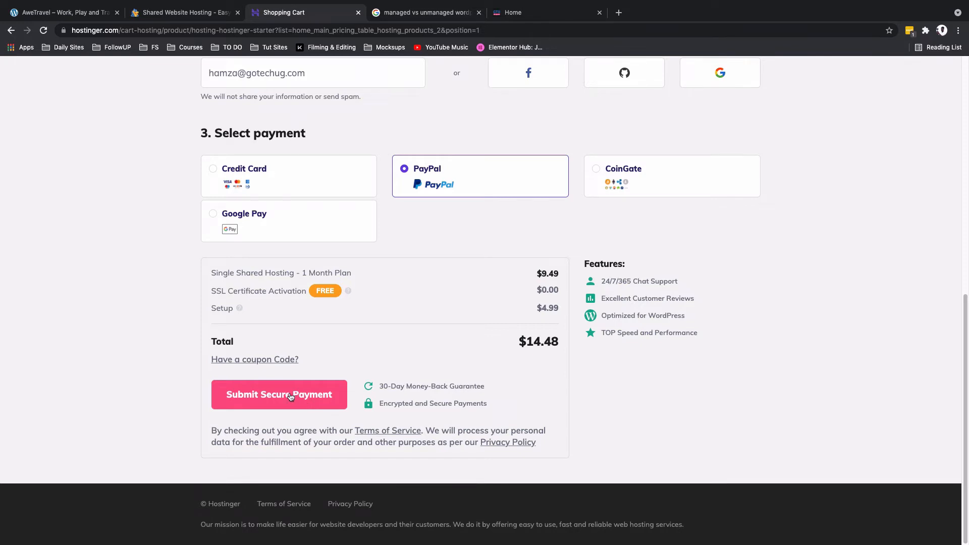
pyautogui.click(278, 394)
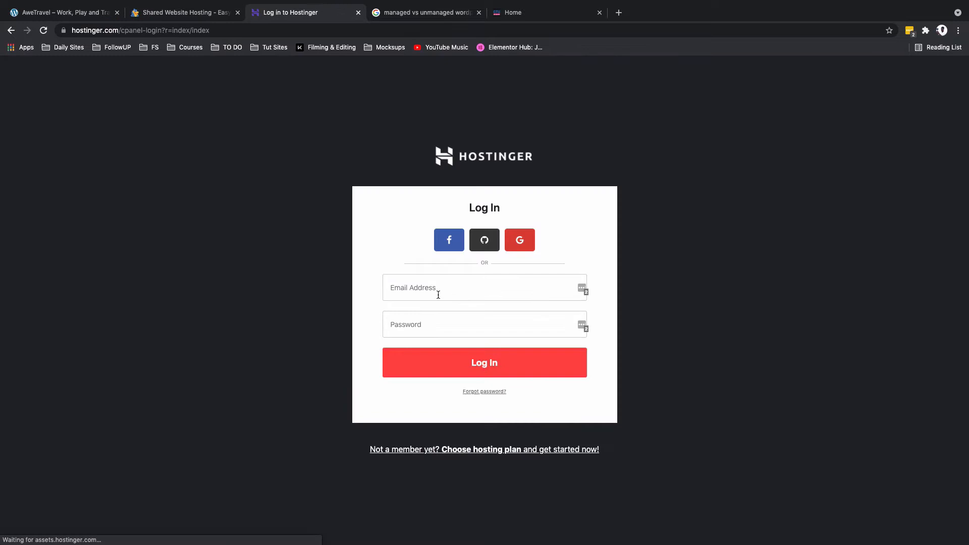
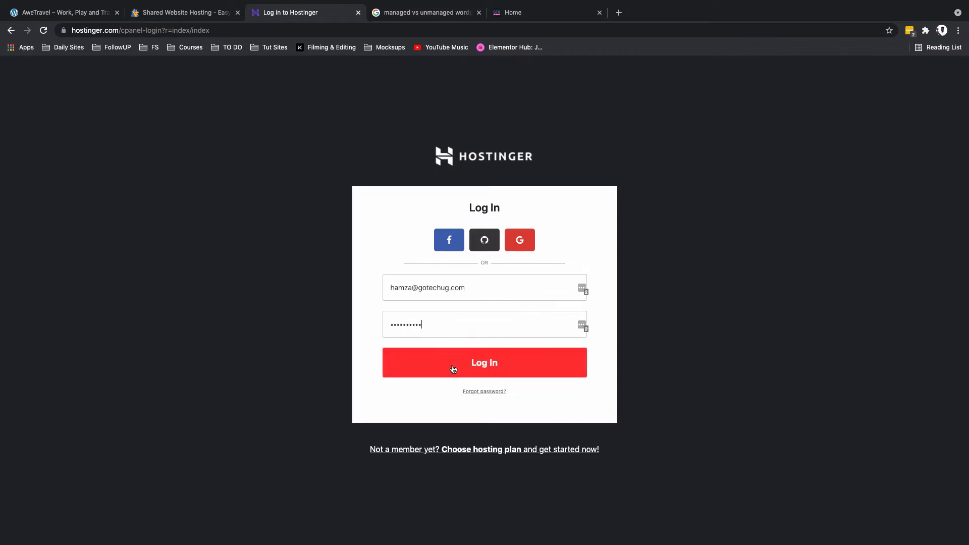
pyautogui.click(483, 363)
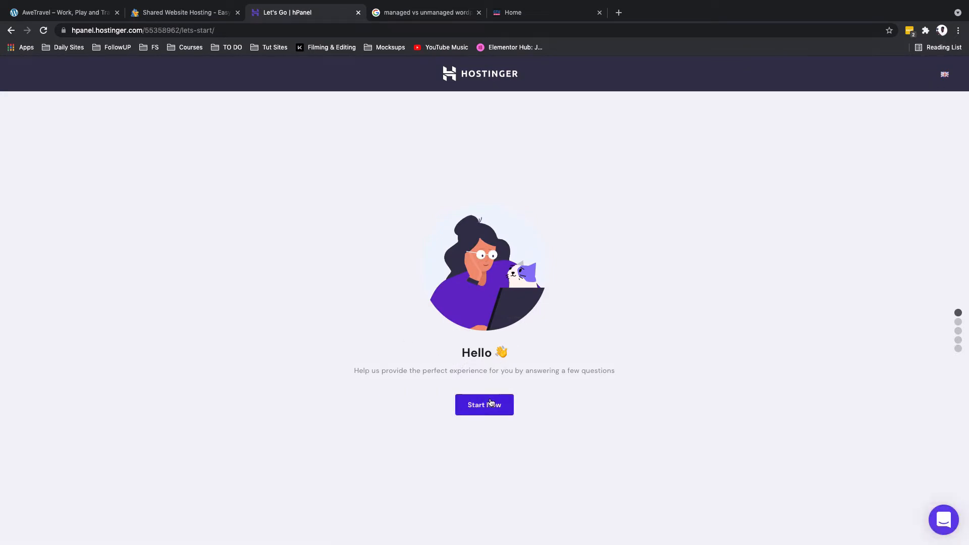
# - Start setup, choose WordPress, and submit the admin email and password
pyautogui.click(484, 405)
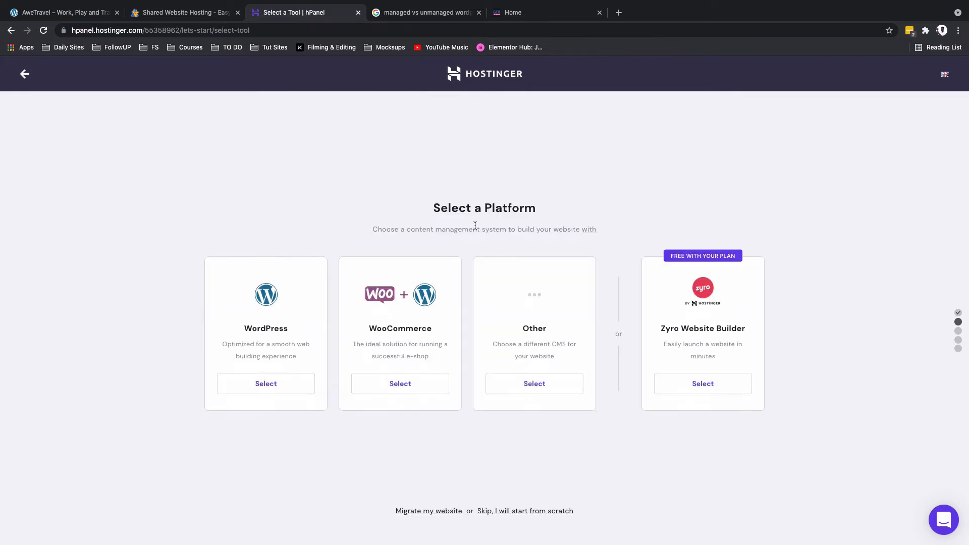
pyautogui.moveTo(272, 306)
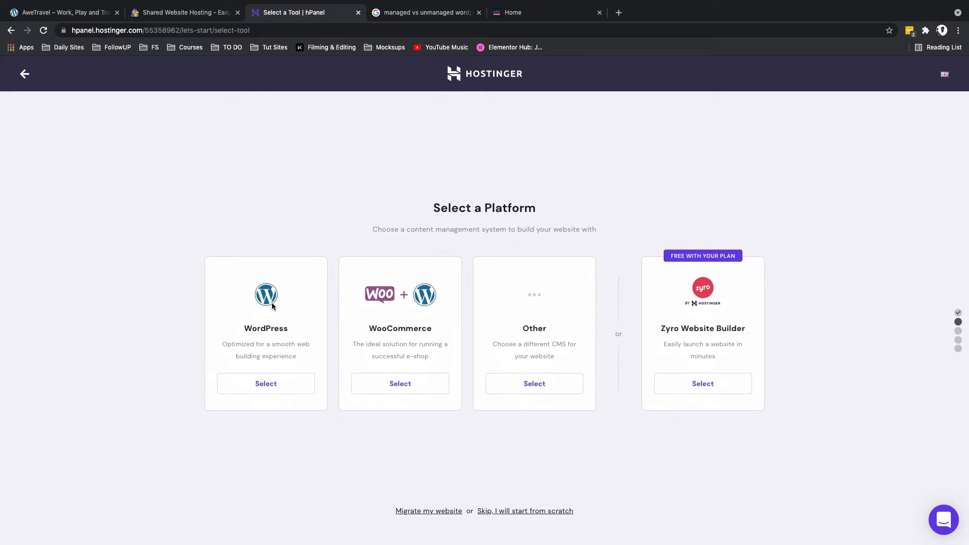
pyautogui.click(265, 383)
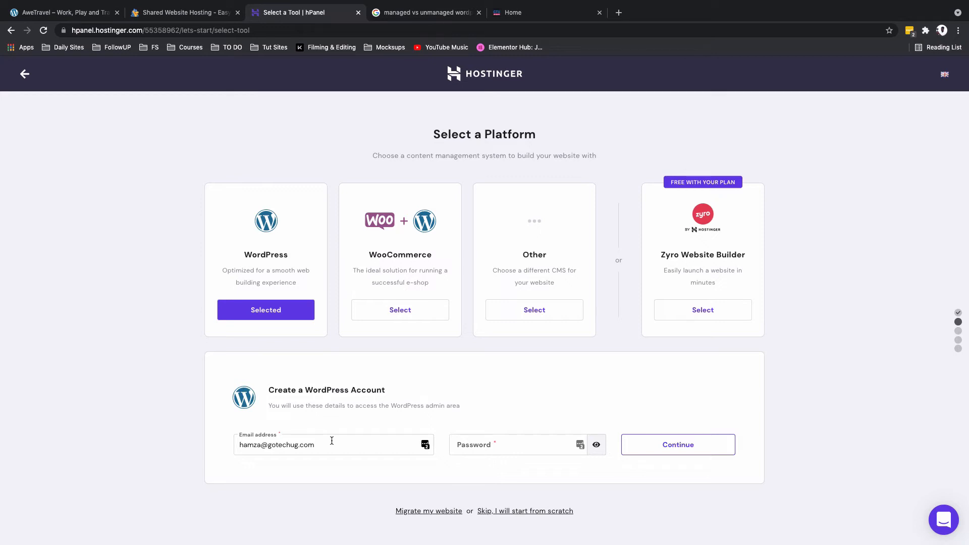
pyautogui.click(333, 444)
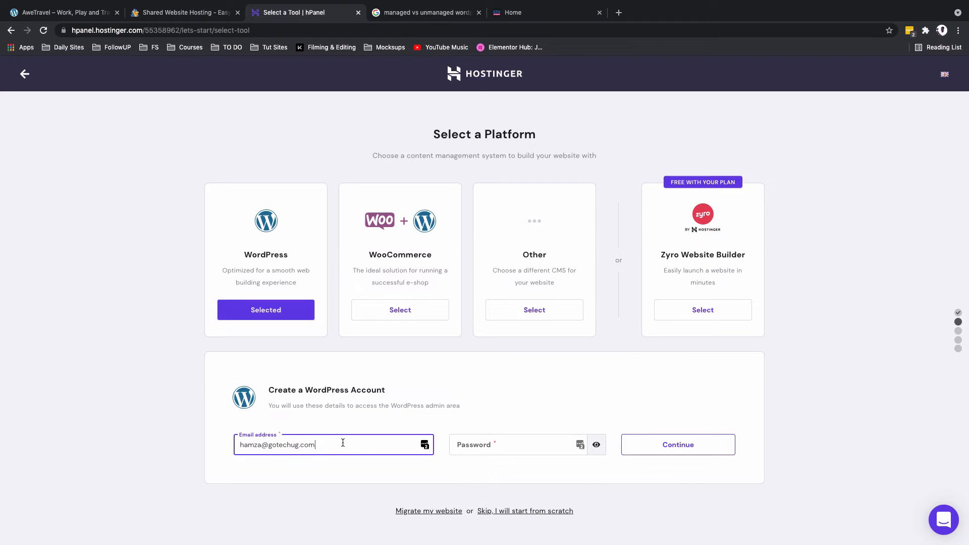
pyautogui.moveTo(496, 444)
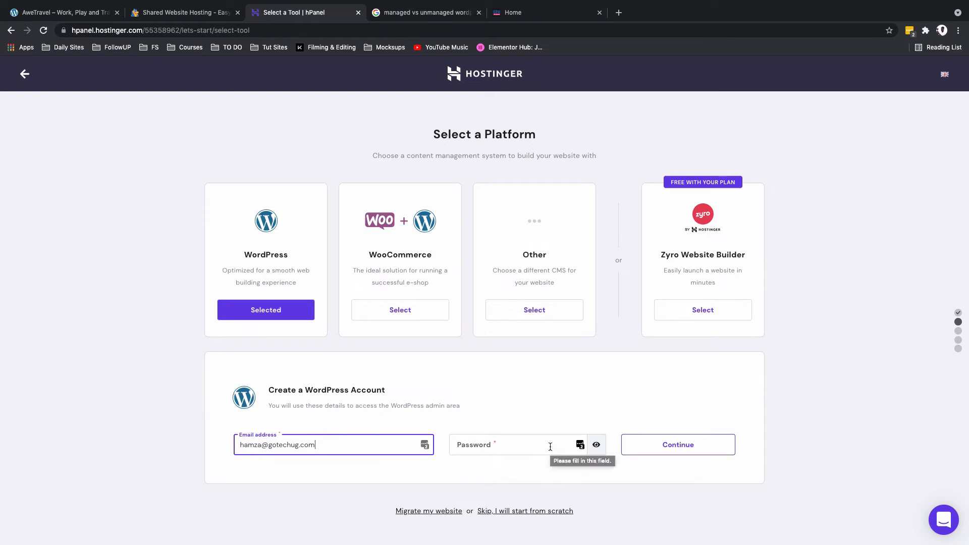
pyautogui.click(501, 444)
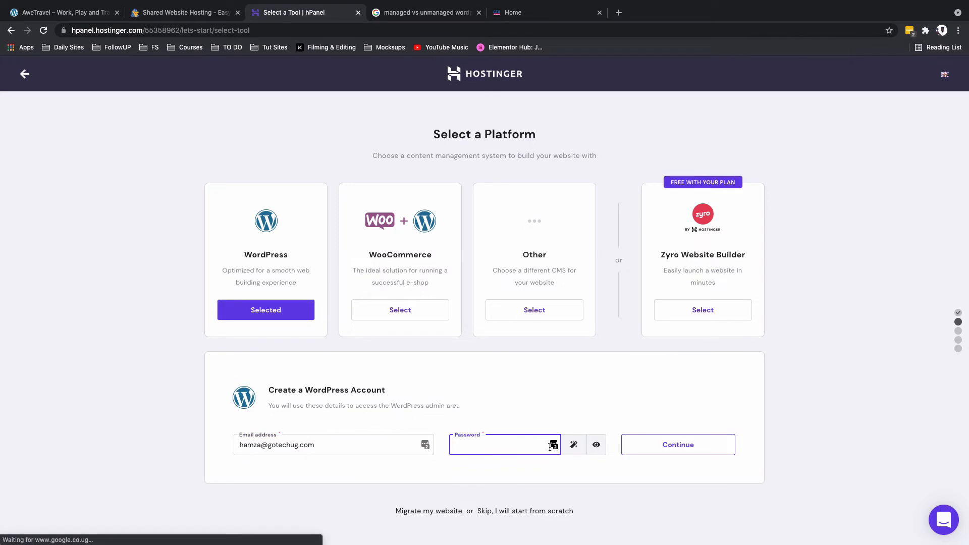
pyautogui.click(677, 444)
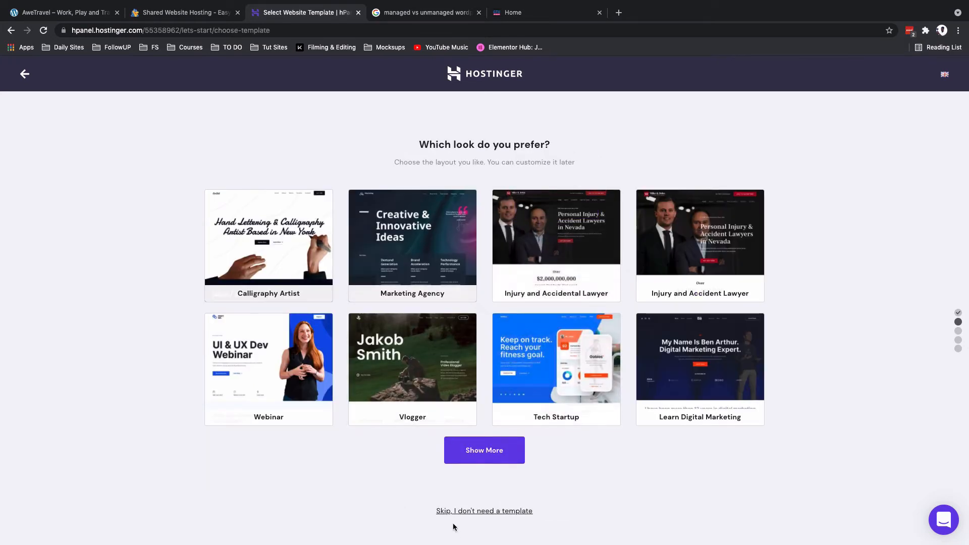
# - Skip the template, search awetravel.online, and buy the available domain
pyautogui.click(484, 510)
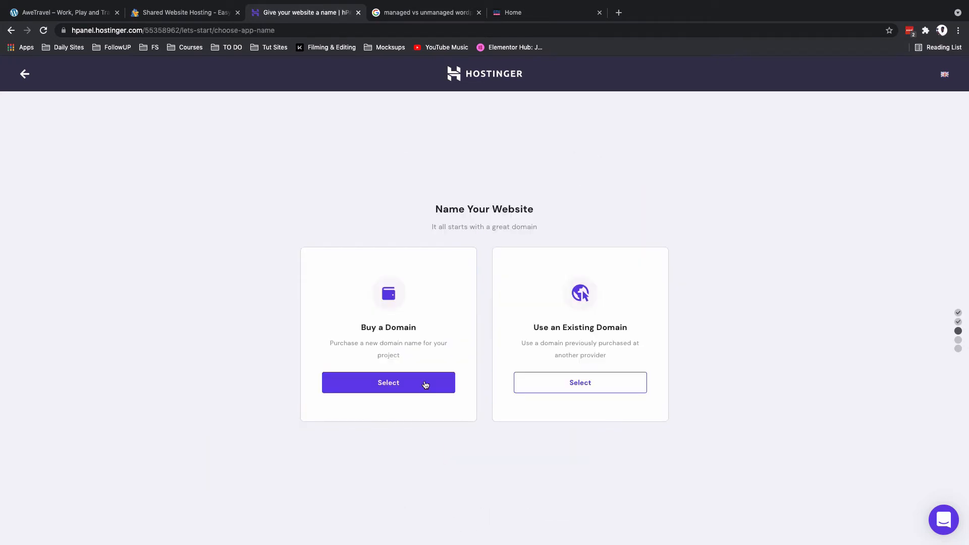
pyautogui.click(388, 382)
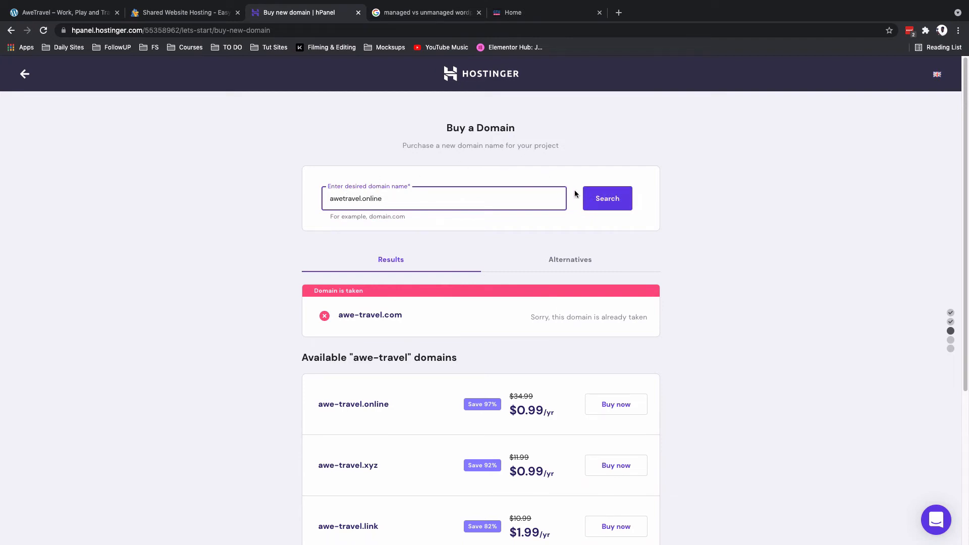
pyautogui.click(606, 198)
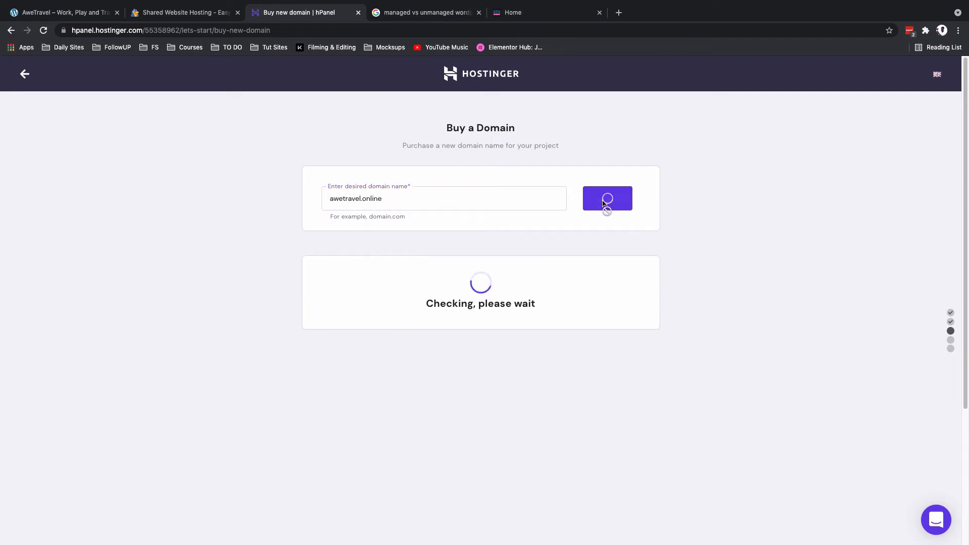
pyautogui.click(606, 198)
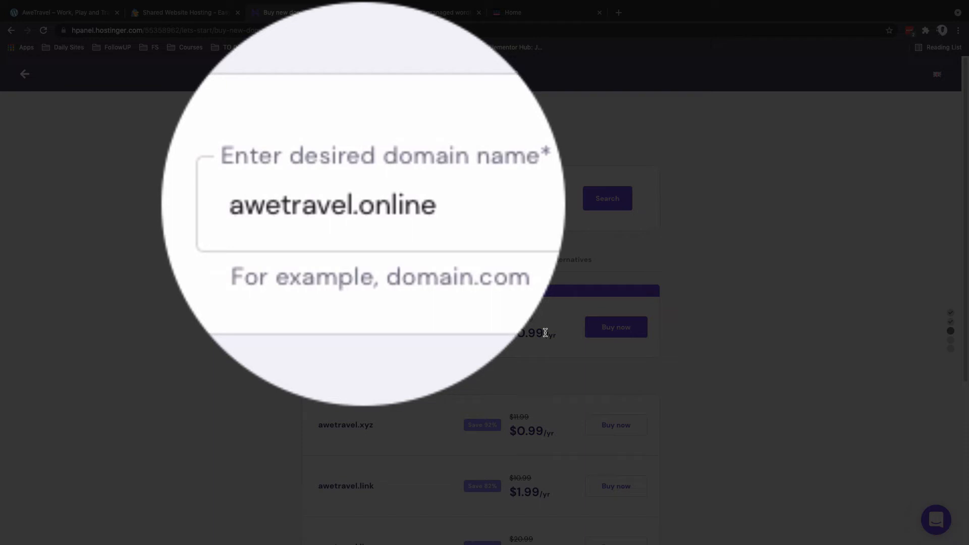
pyautogui.click(357, 206)
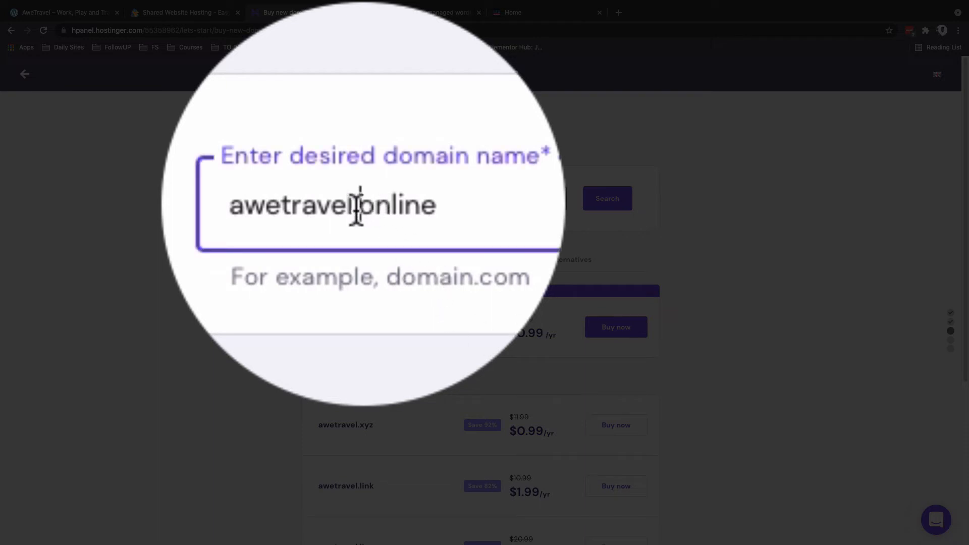
pyautogui.doubleClick(402, 205)
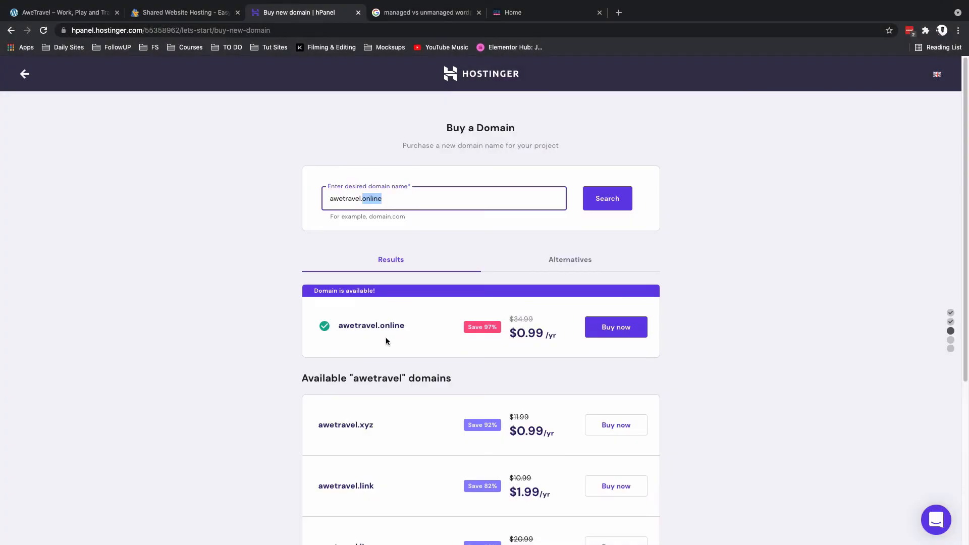
pyautogui.click(614, 327)
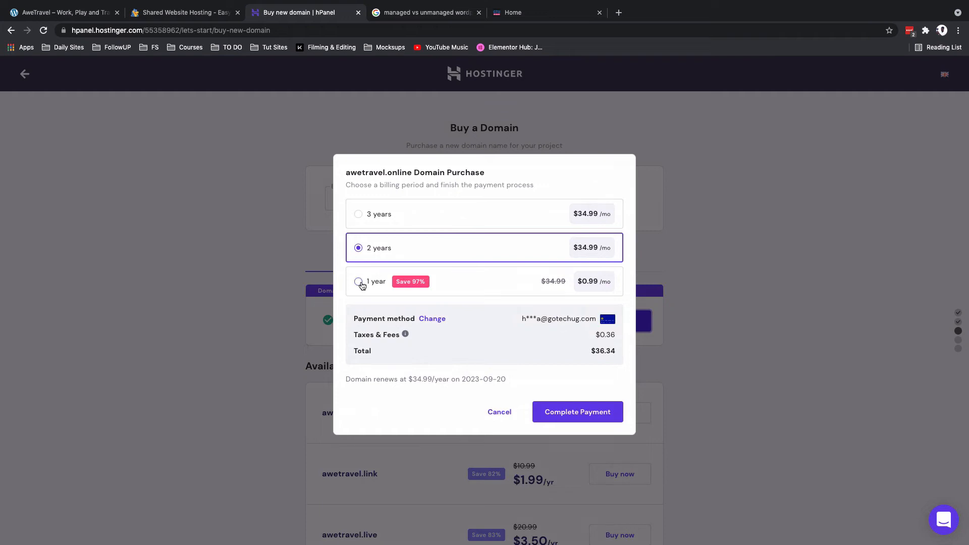
# - Pay for awetravel.online with a 1-year period and continue to the next setup step
pyautogui.click(358, 281)
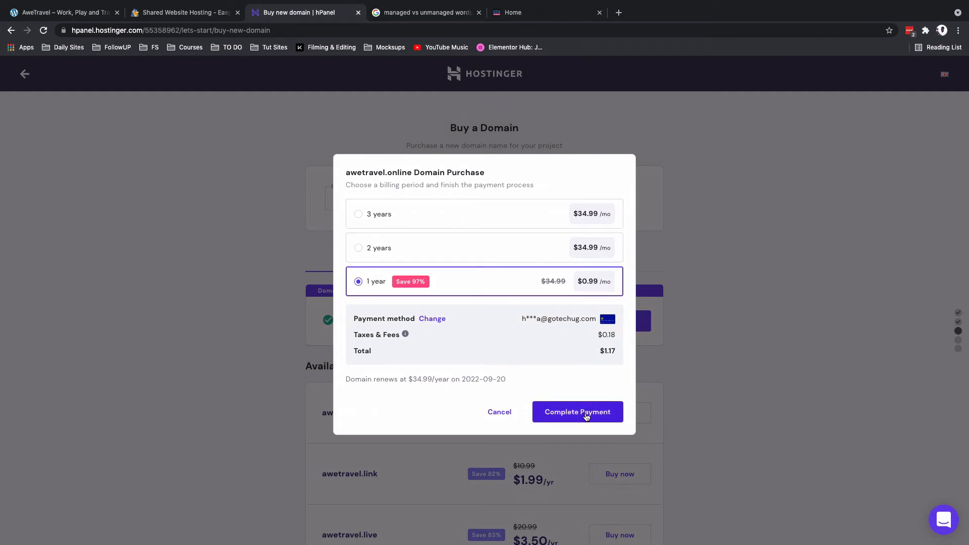
pyautogui.click(576, 412)
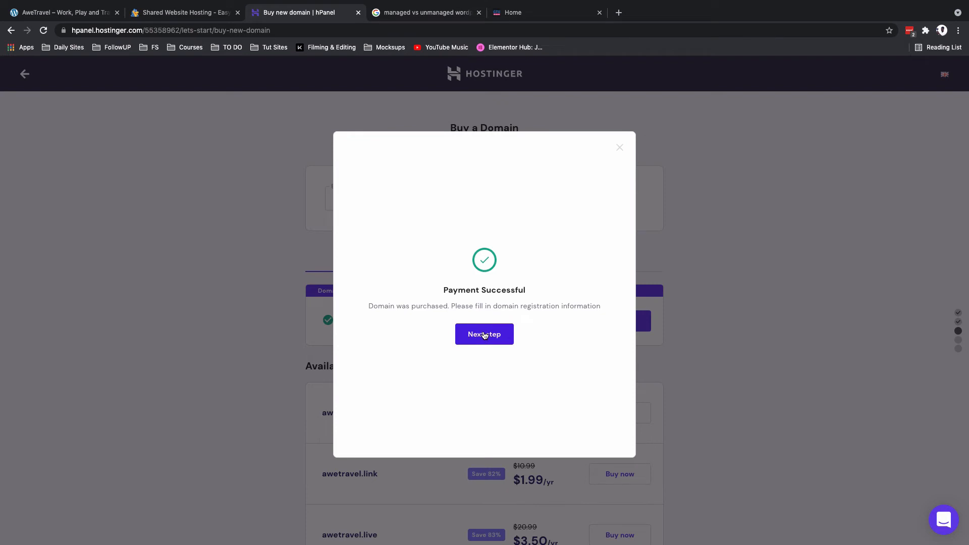
pyautogui.click(484, 333)
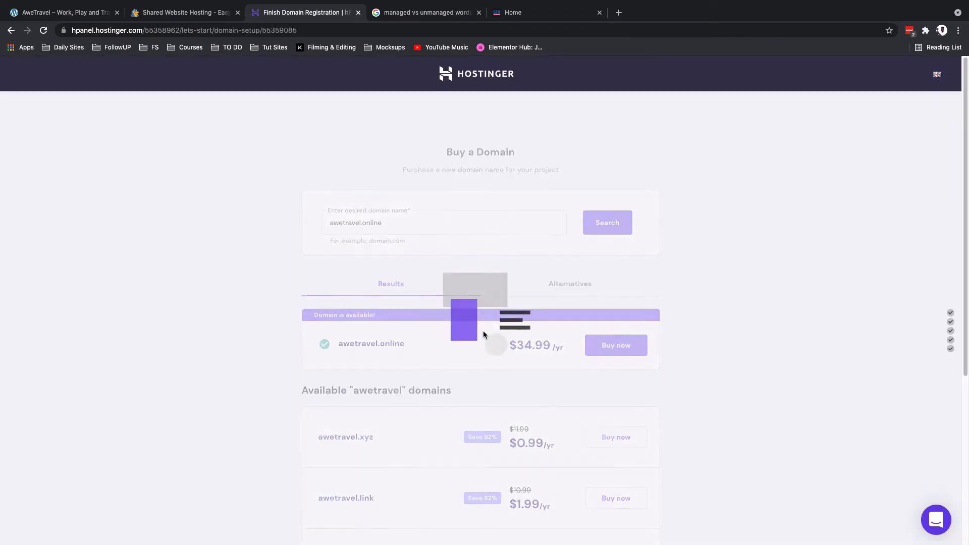
pyautogui.click(614, 345)
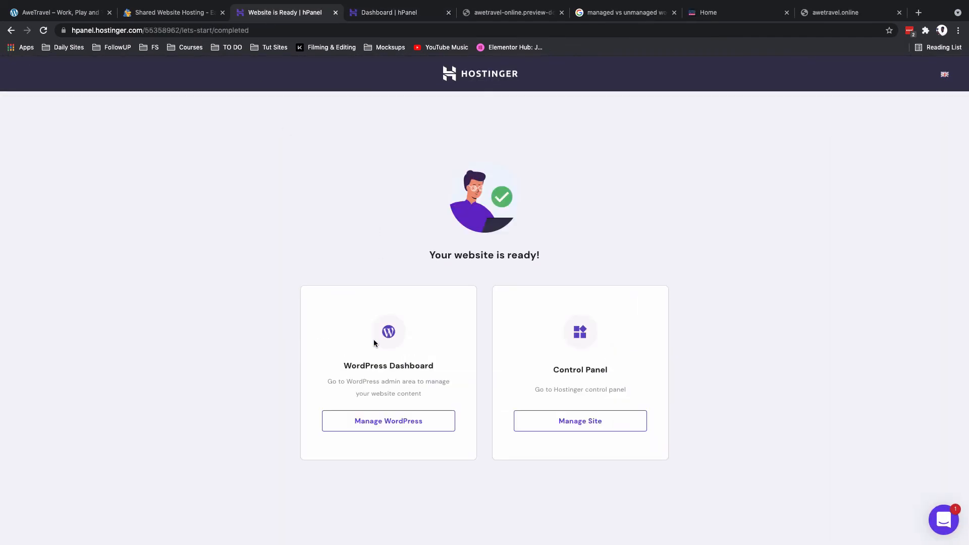
pyautogui.moveTo(374, 23)
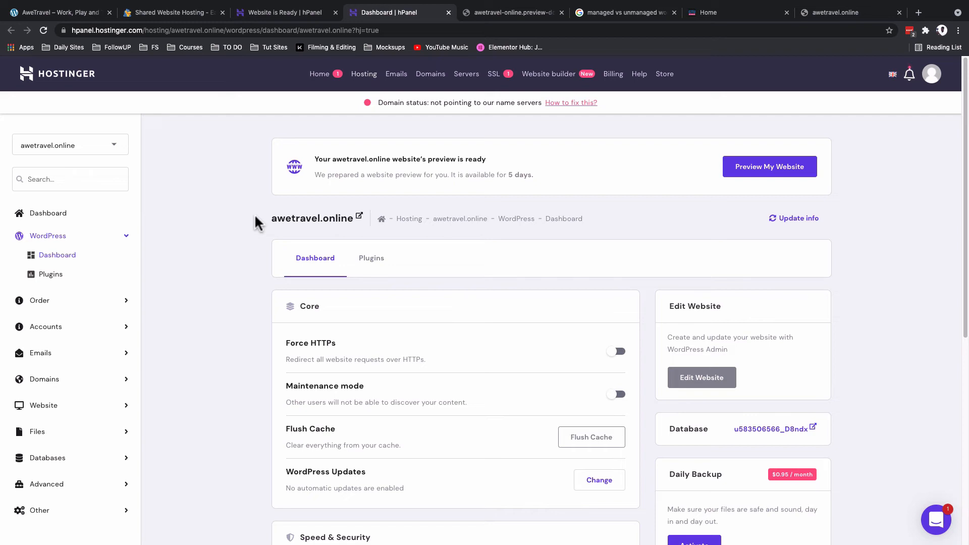
# - Open hPanel's Domains list, showing awetravel.online as Inactive
pyautogui.click(430, 74)
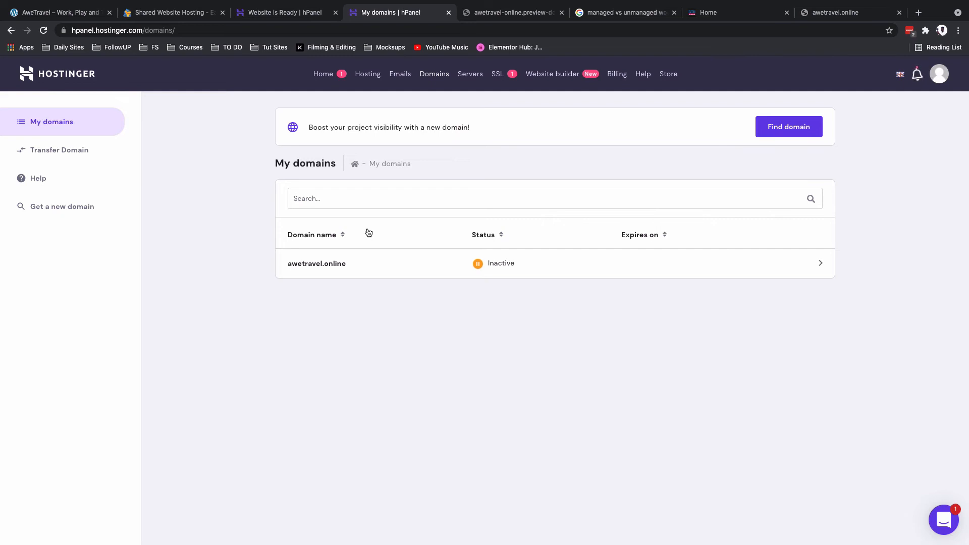
pyautogui.moveTo(495, 240)
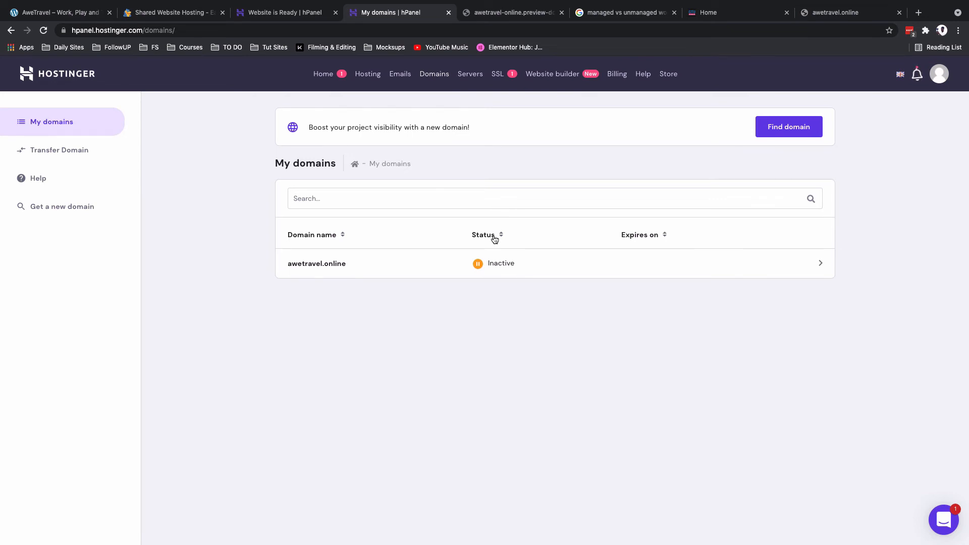
pyautogui.moveTo(441, 270)
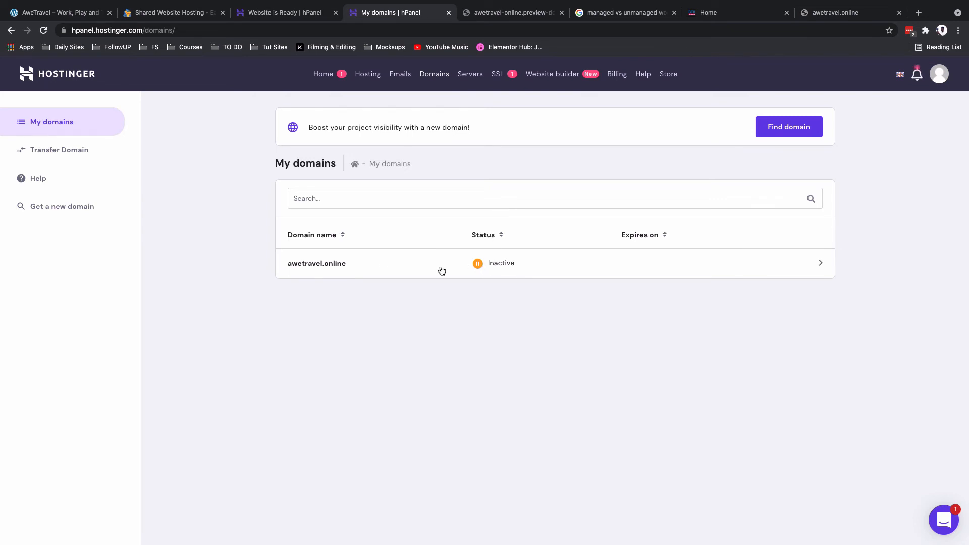
pyautogui.moveTo(495, 264)
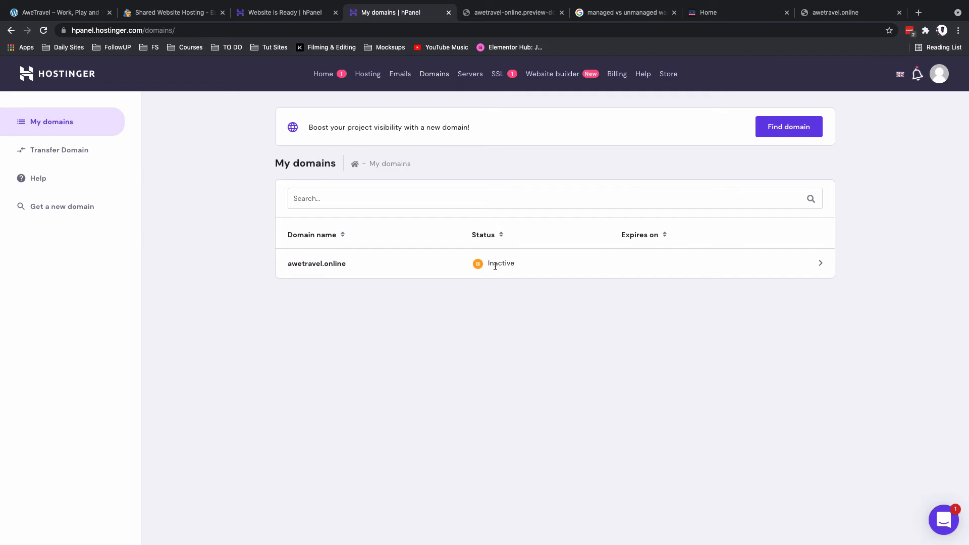
pyautogui.moveTo(824, 265)
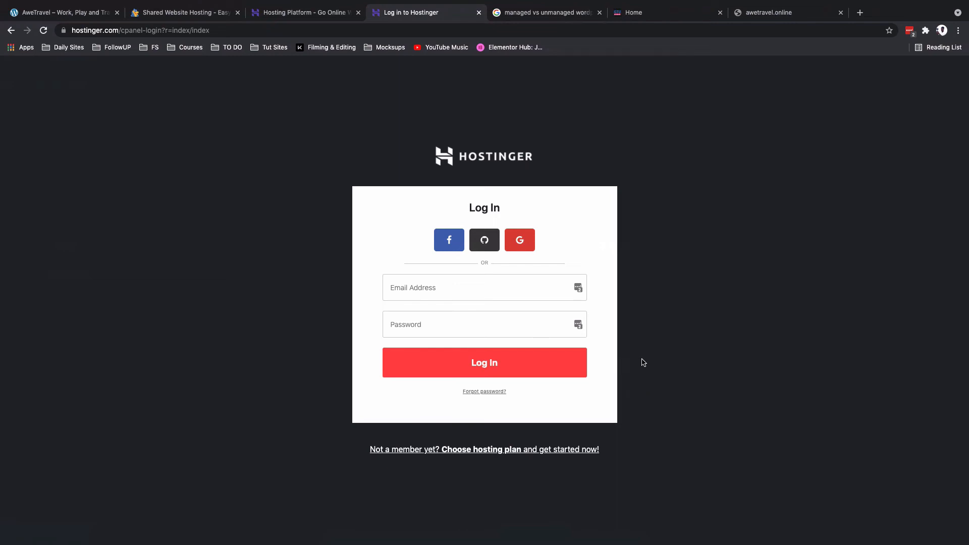
pyautogui.moveTo(569, 309)
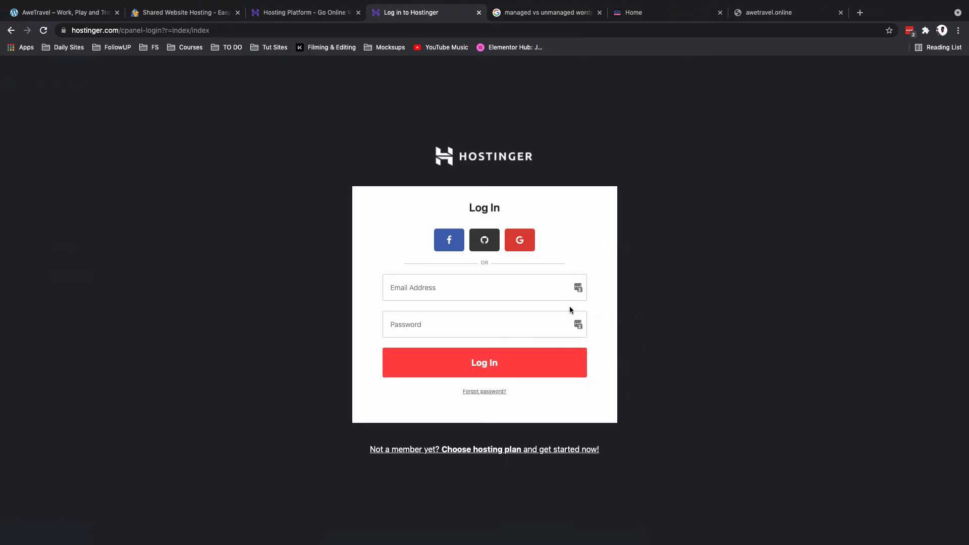
# - Log in to Hostinger and open the awetravel.online domain overview, now Active until 2022-09-21
pyautogui.click(484, 287)
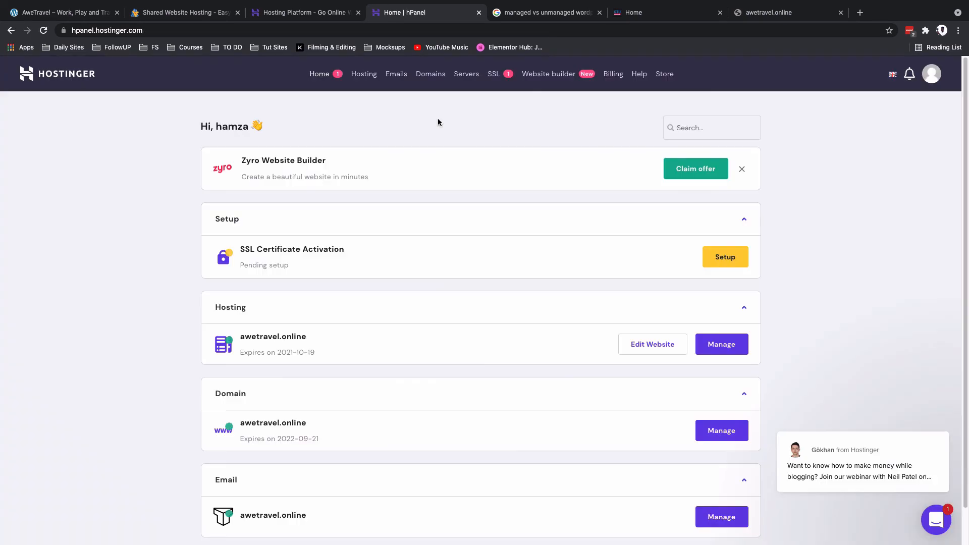
pyautogui.click(434, 74)
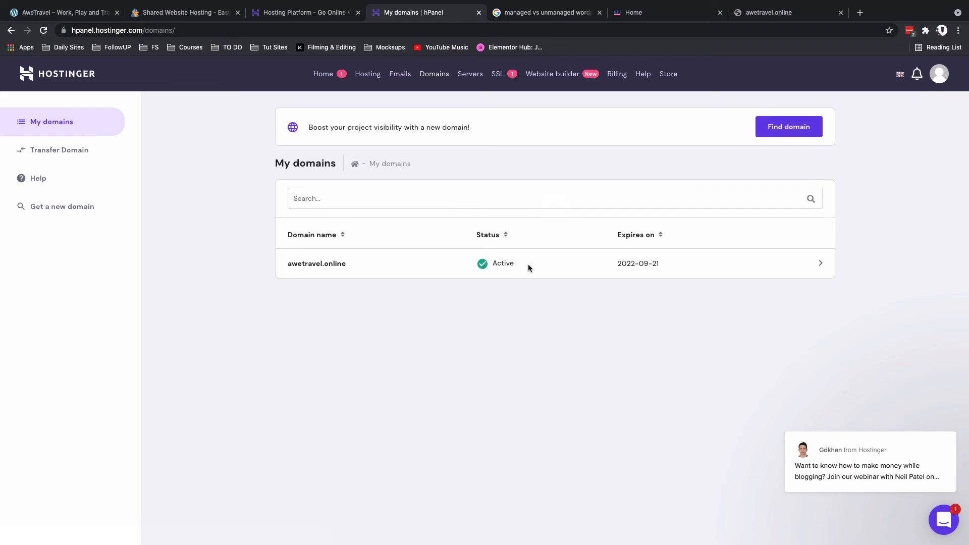
pyautogui.click(317, 264)
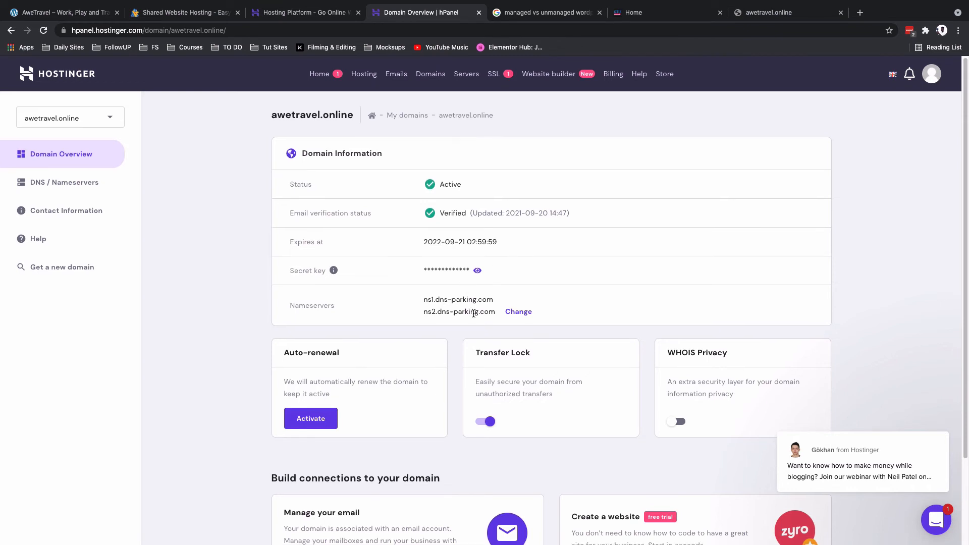
pyautogui.scroll(-3)
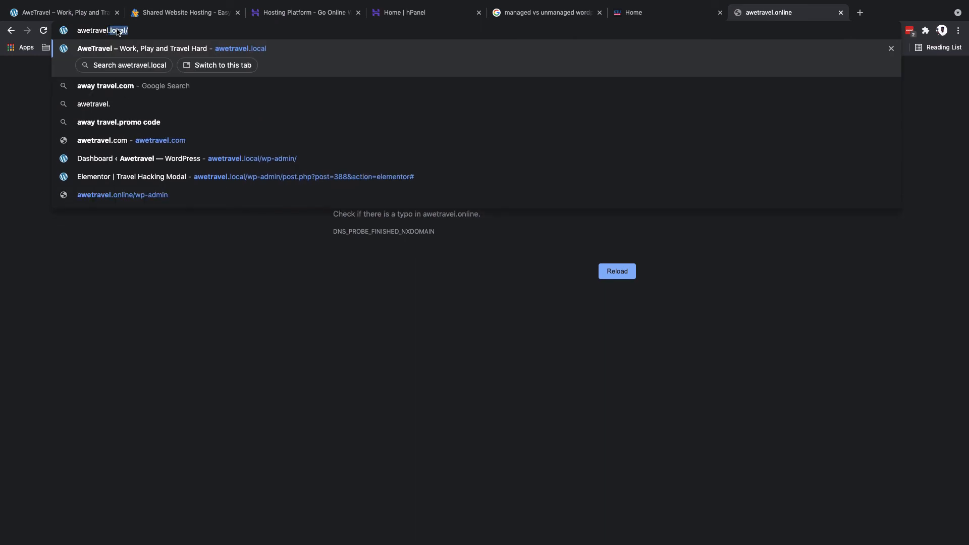
# - Load awetravel.online in Chrome and select its address to append /wp-admin
pyautogui.write('awetravel.op')
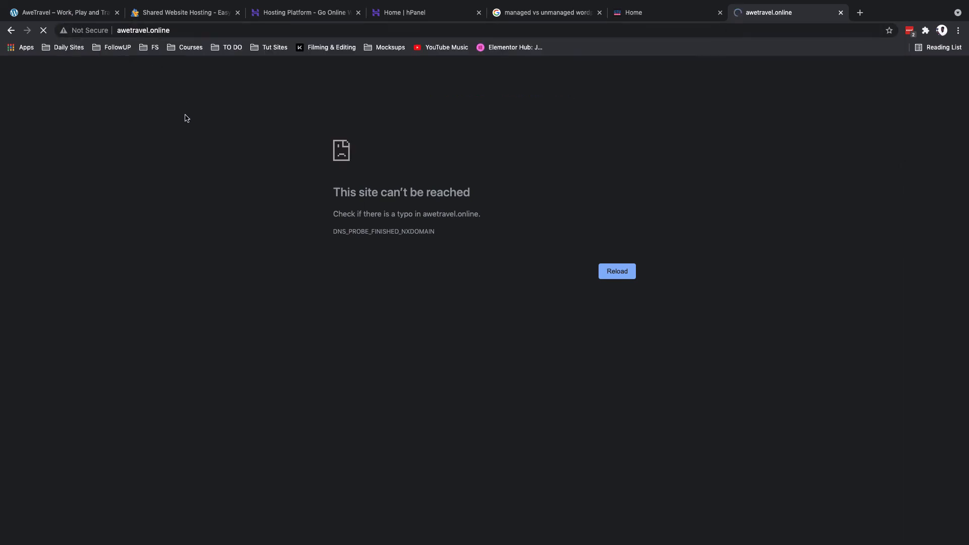
pyautogui.click(616, 270)
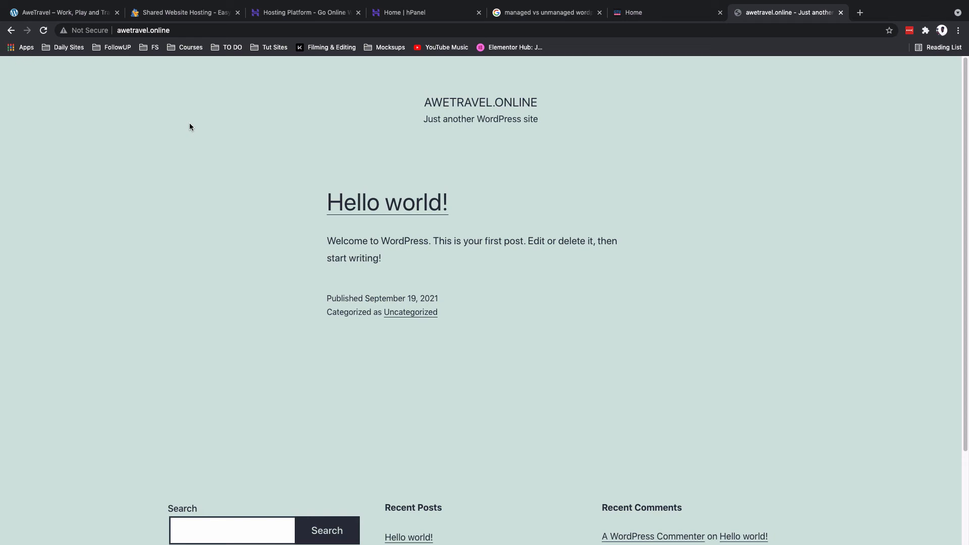
pyautogui.click(143, 29)
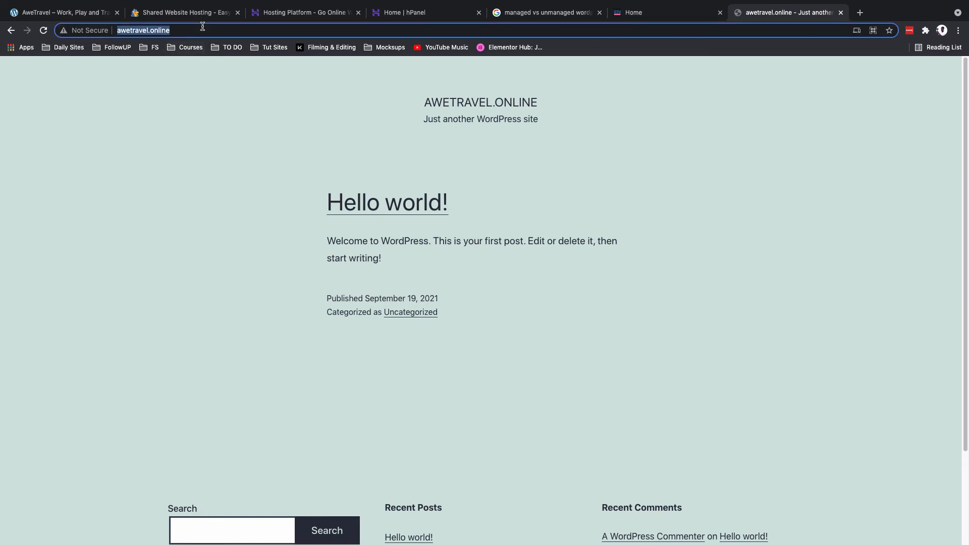
pyautogui.click(142, 30)
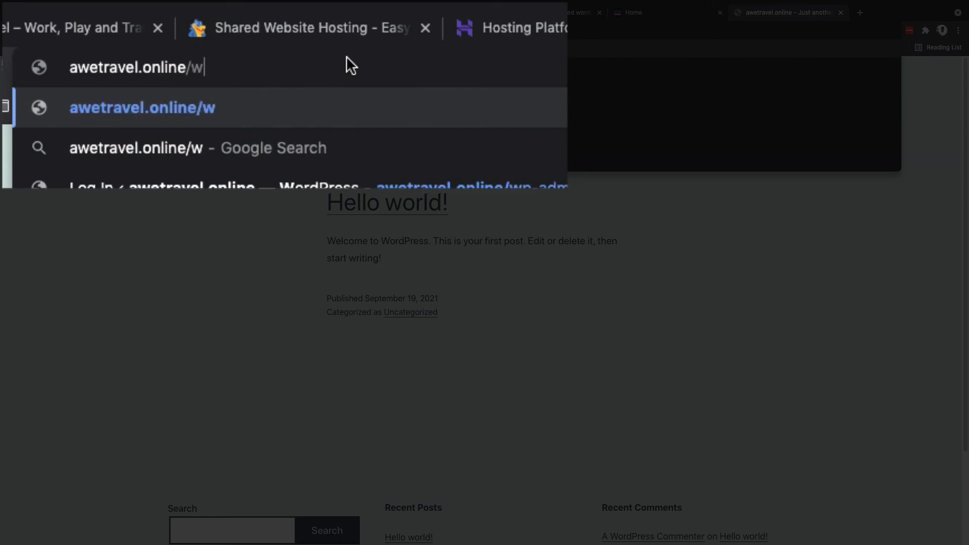
pyautogui.write('p-admin%2F&reauth=1')
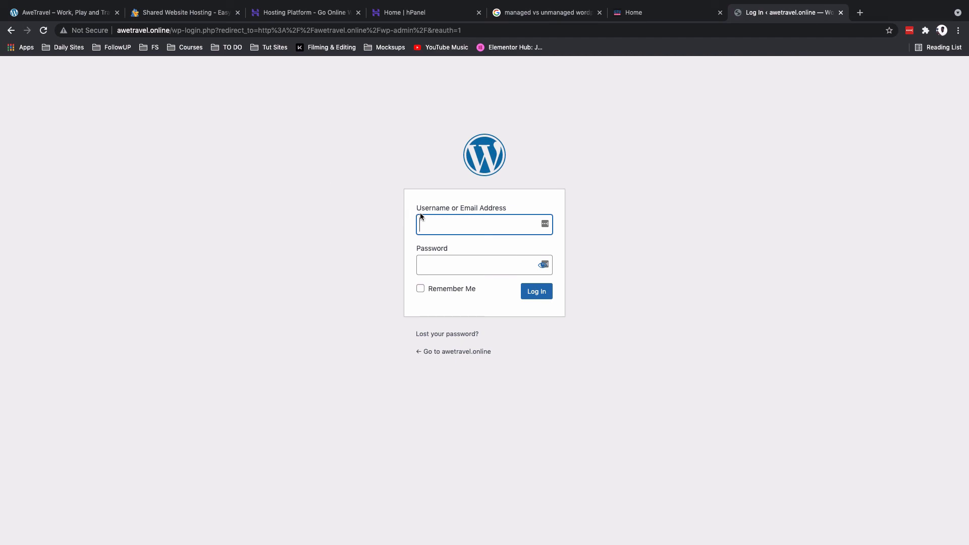
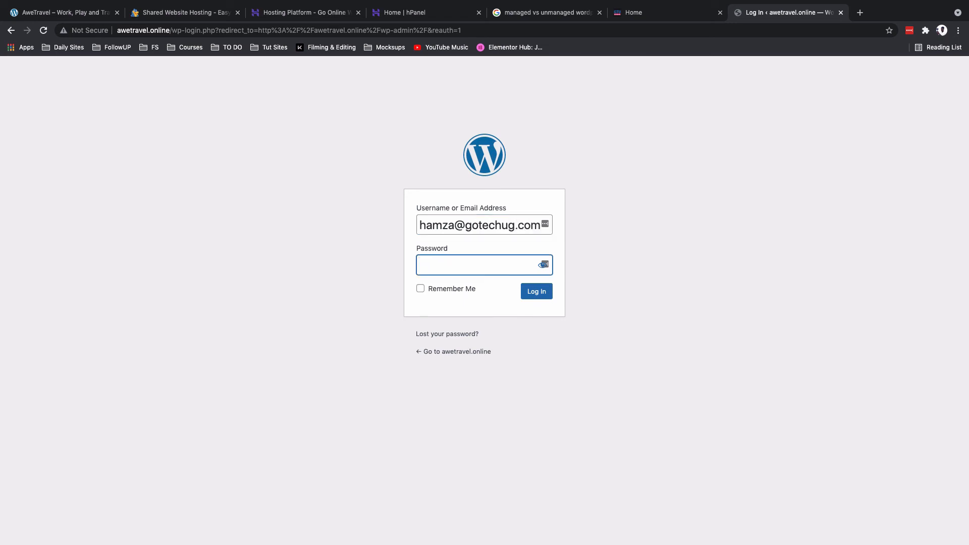
pyautogui.click(535, 291)
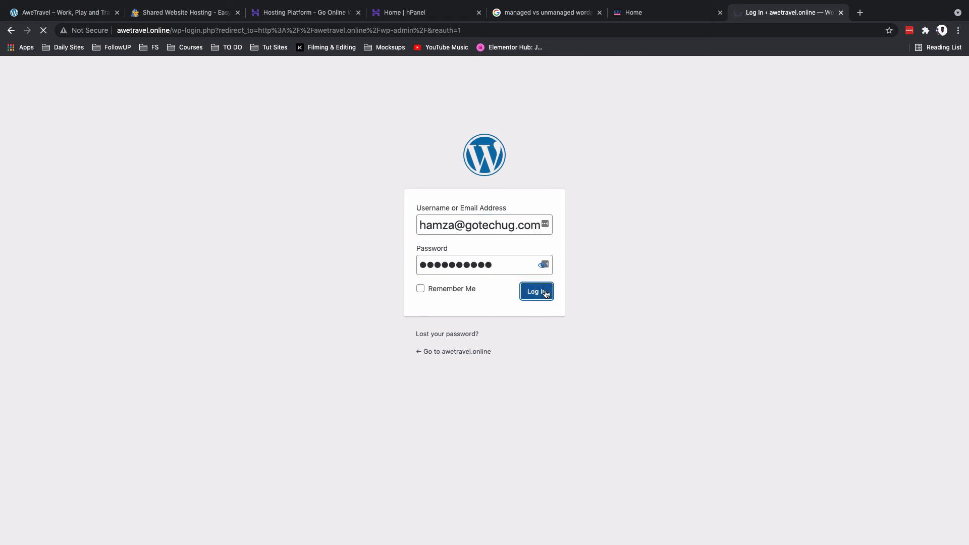
pyautogui.click(536, 292)
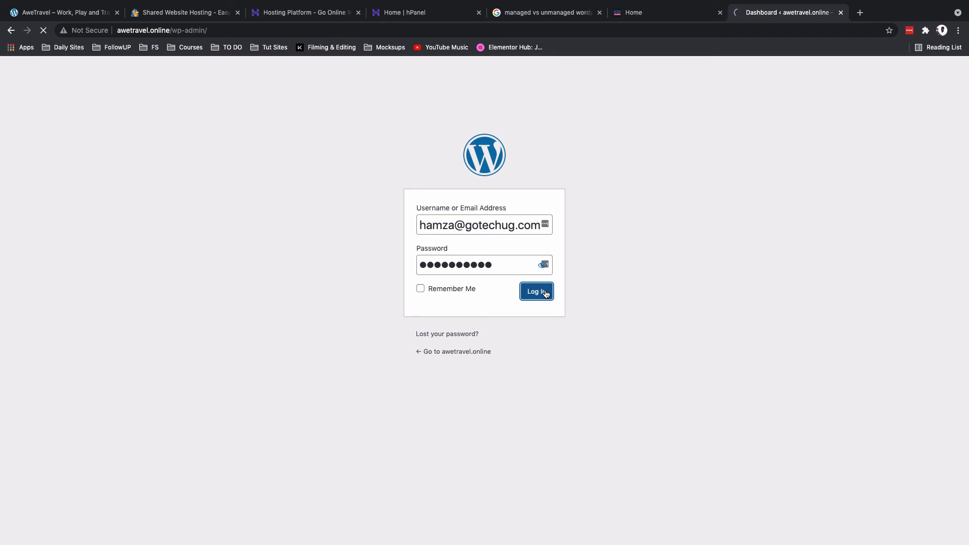
pyautogui.click(535, 291)
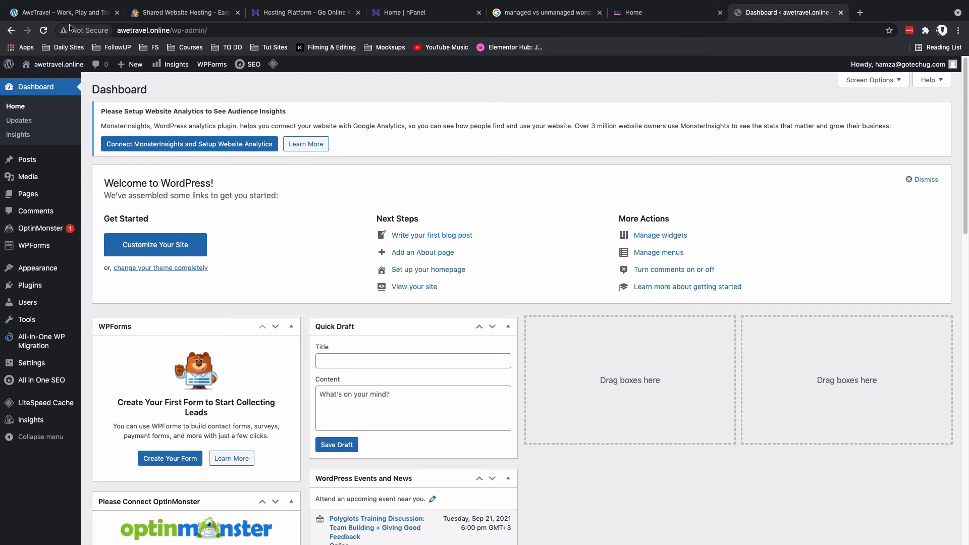
pyautogui.moveTo(298, 51)
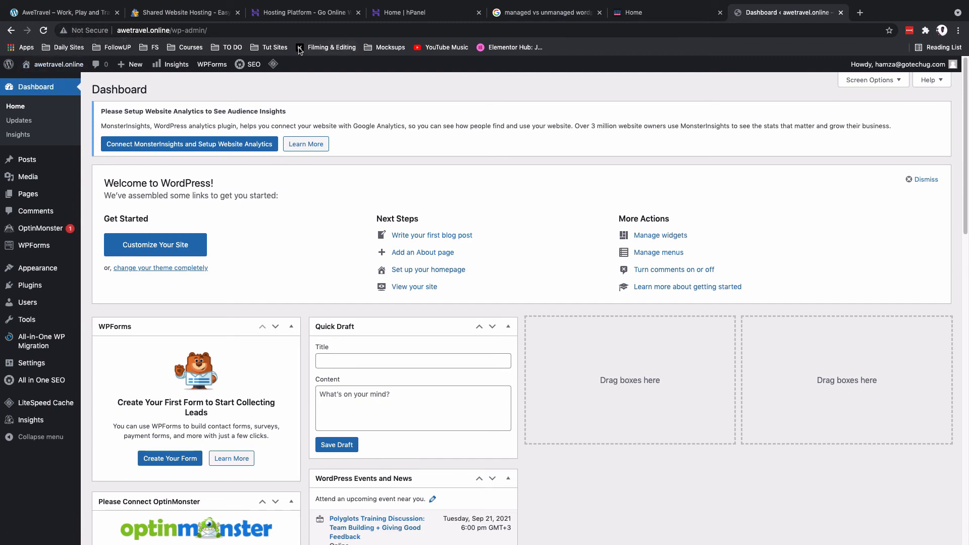
# - Install a Lifetime SSL certificate on awetravel.online from hPanel's SSL section
pyautogui.click(404, 12)
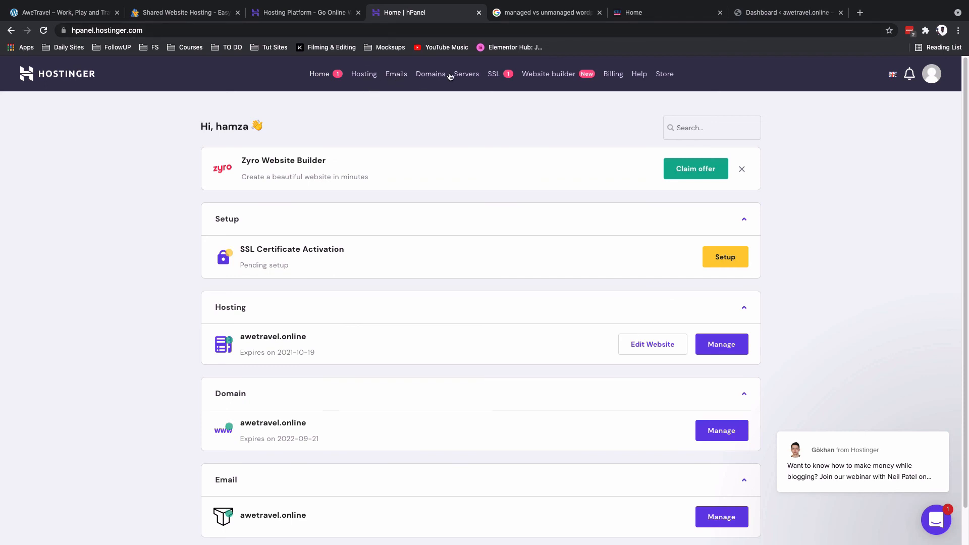
pyautogui.click(493, 73)
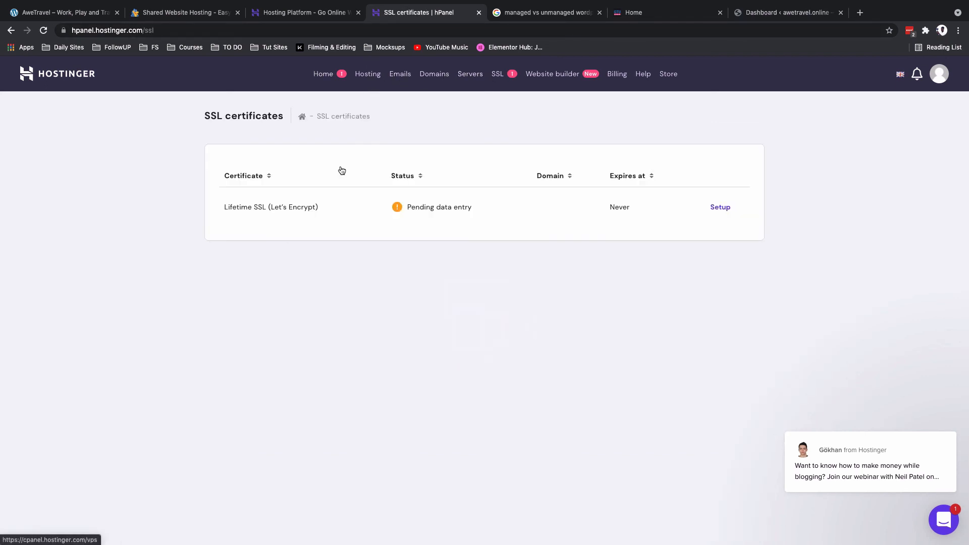
pyautogui.click(719, 207)
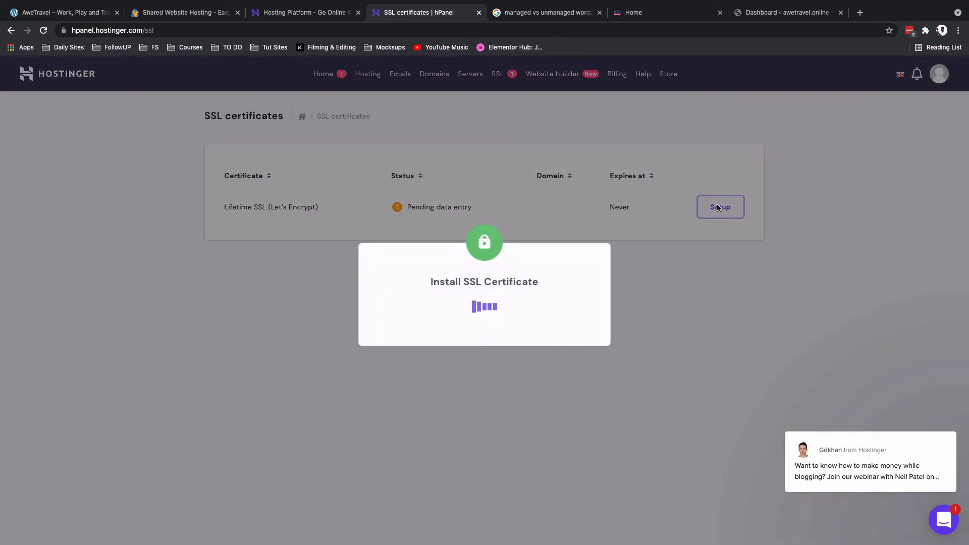
pyautogui.click(720, 207)
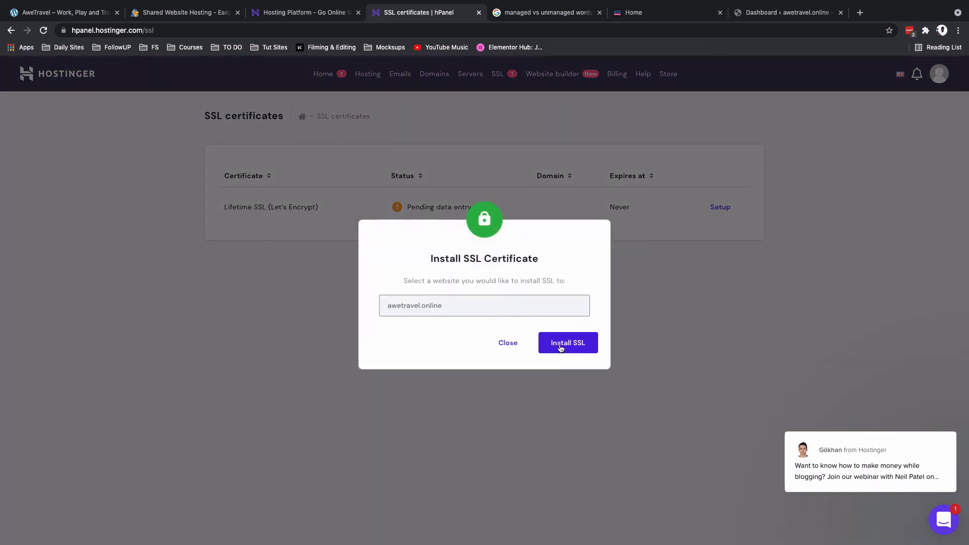
pyautogui.click(566, 342)
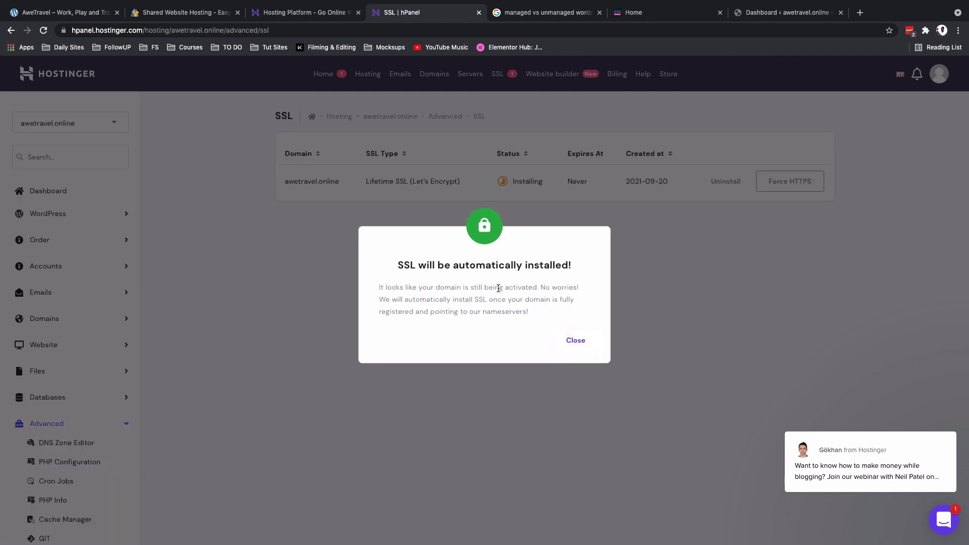
pyautogui.click(574, 340)
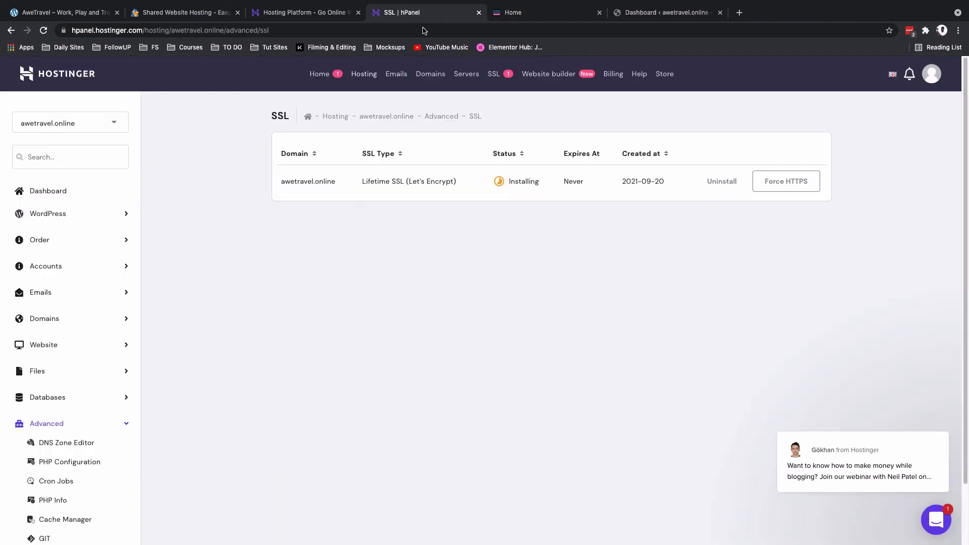
pyautogui.click(931, 74)
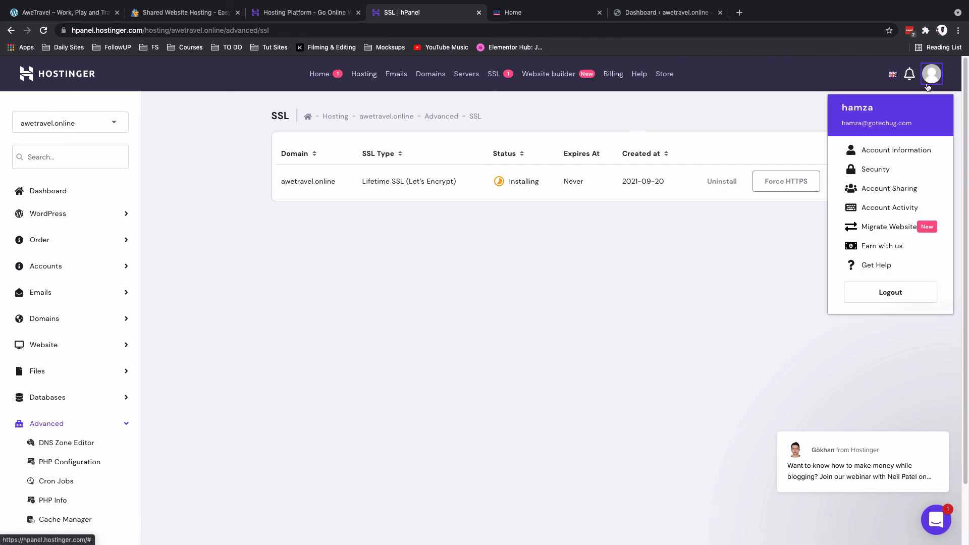
pyautogui.click(43, 29)
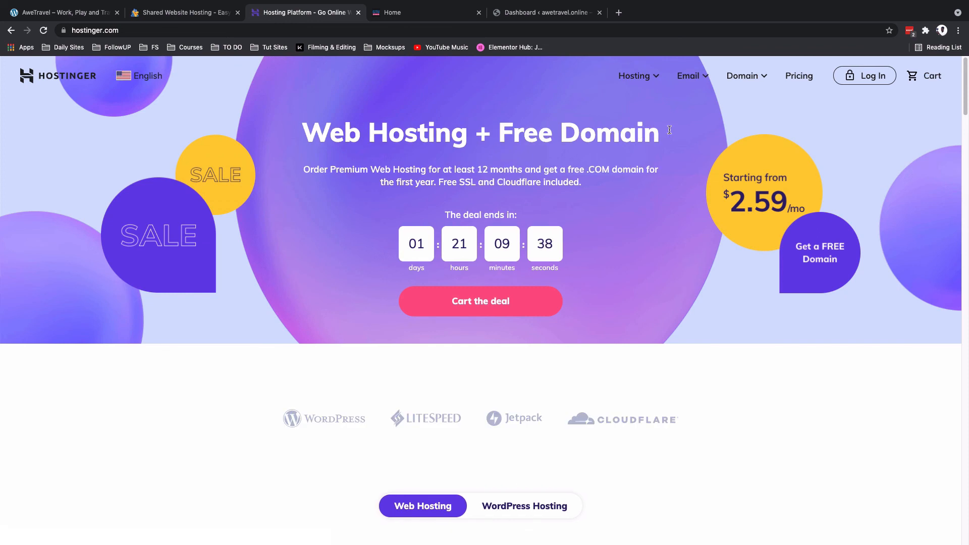
pyautogui.moveTo(873, 75)
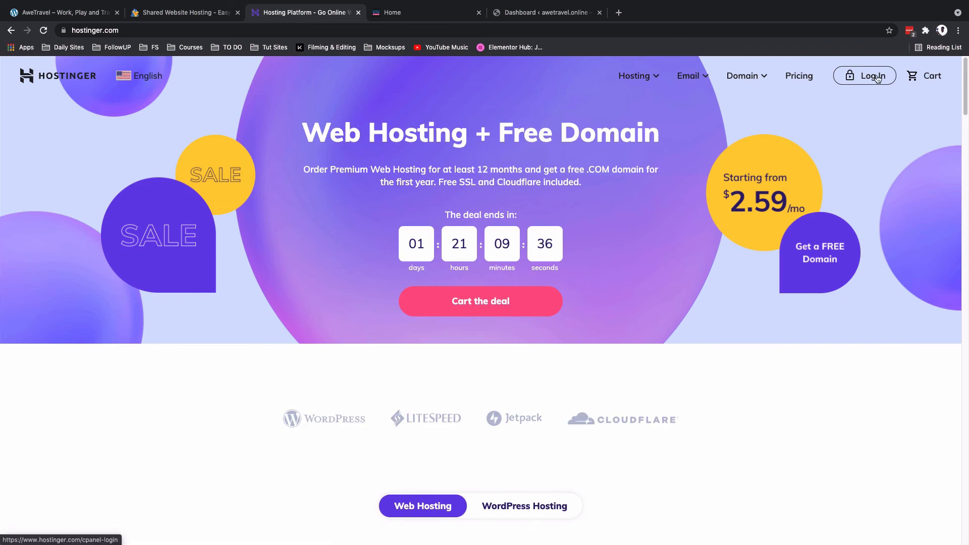
# - Log out of Hostinger and return to the hostinger.com homepage tab
pyautogui.click(869, 76)
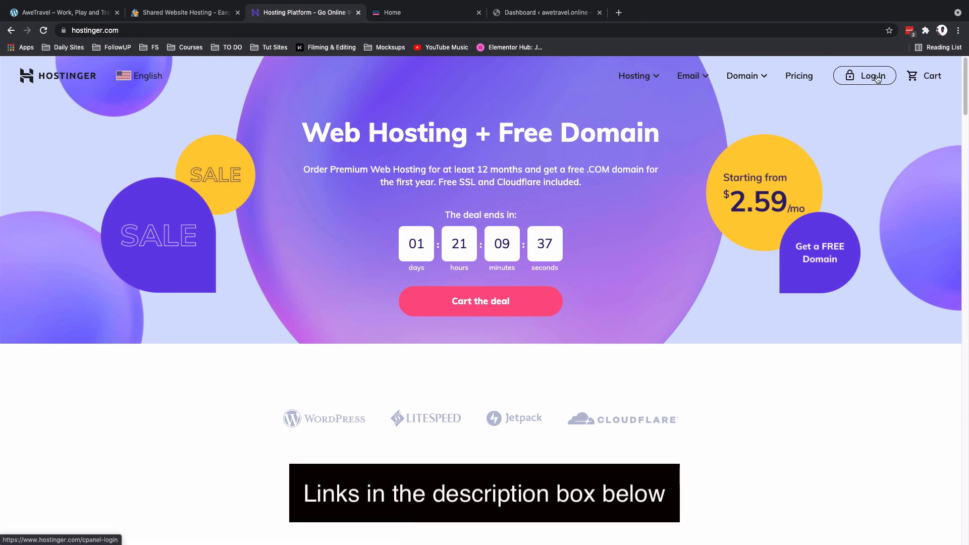
pyautogui.moveTo(861, 104)
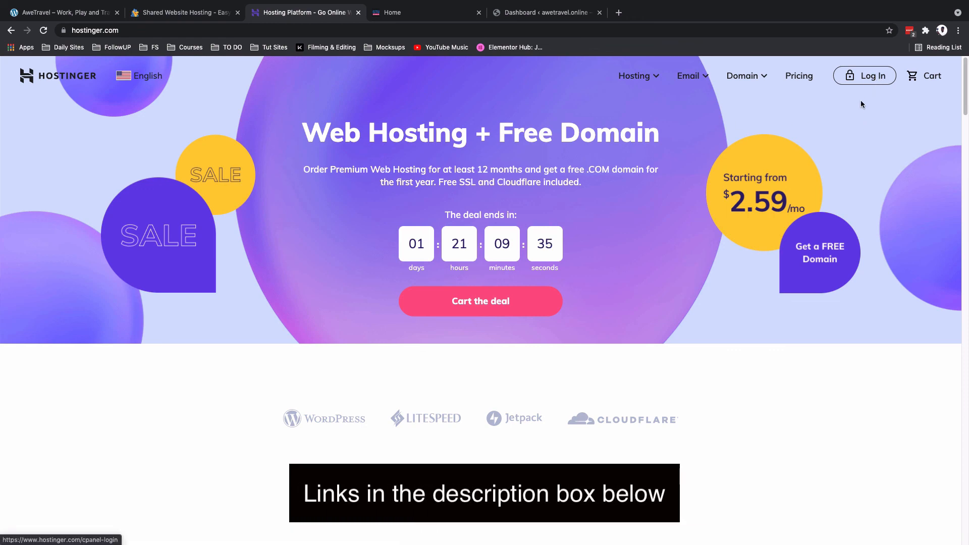
pyautogui.moveTo(540, 154)
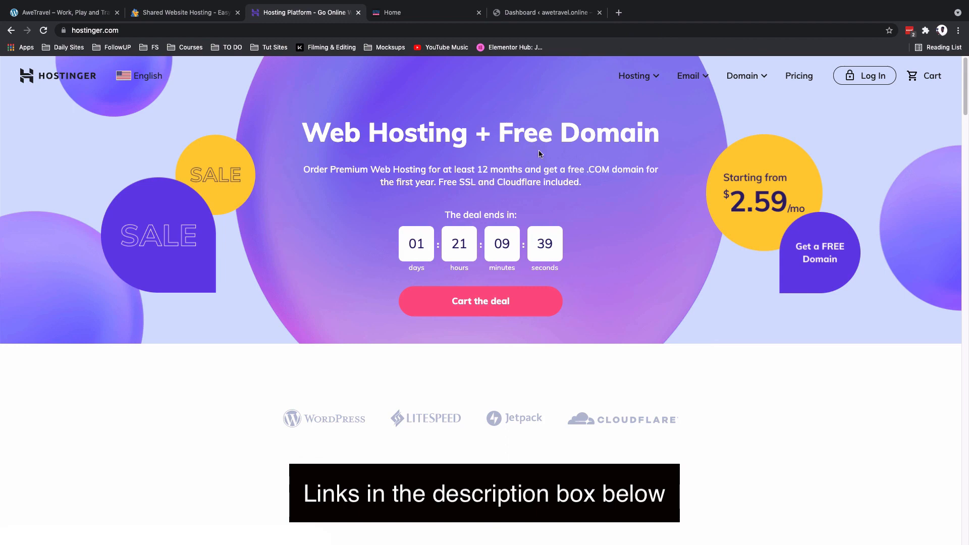
pyautogui.moveTo(873, 75)
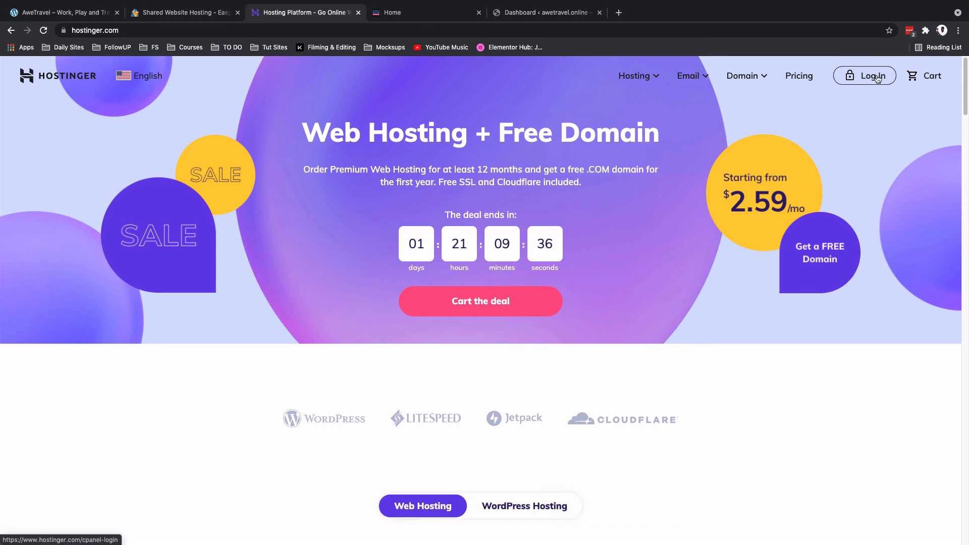
pyautogui.click(399, 12)
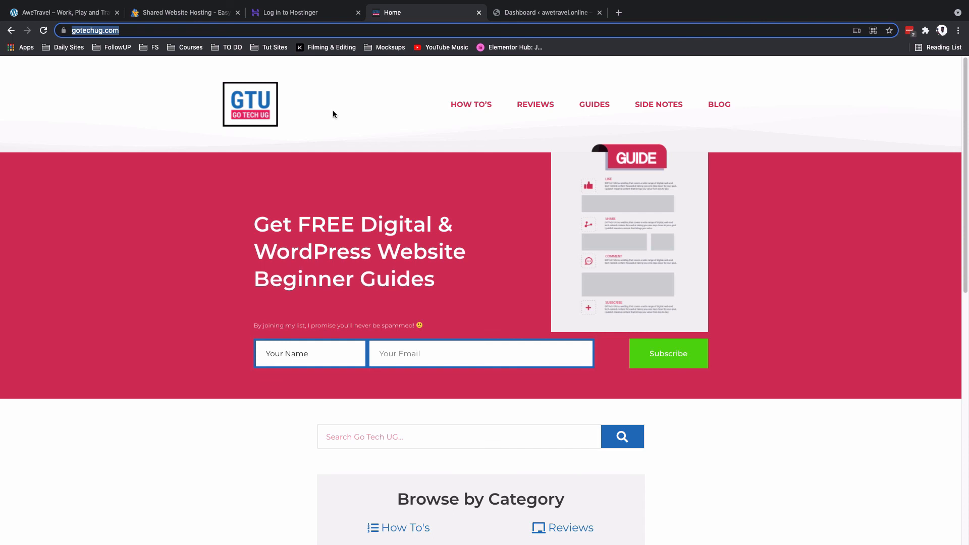
pyautogui.click(302, 12)
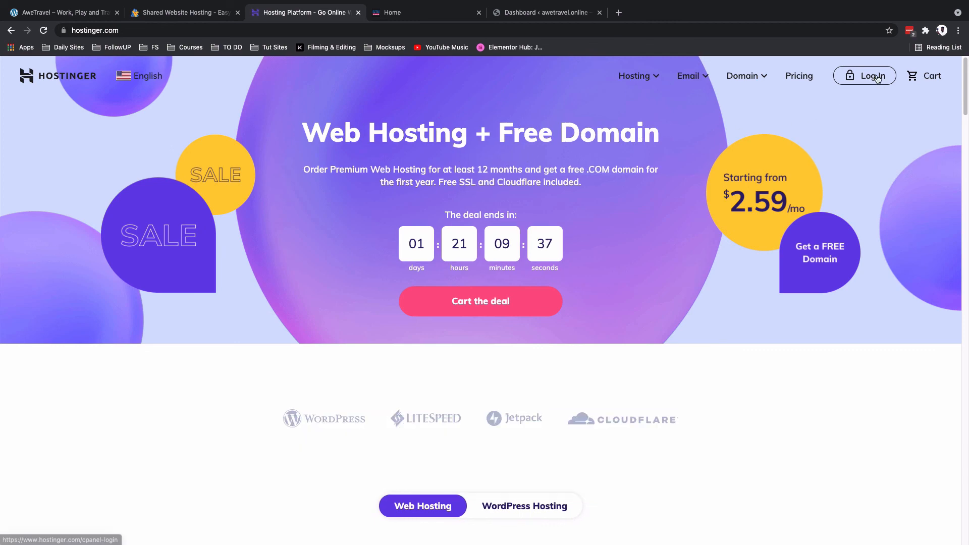
pyautogui.moveTo(859, 128)
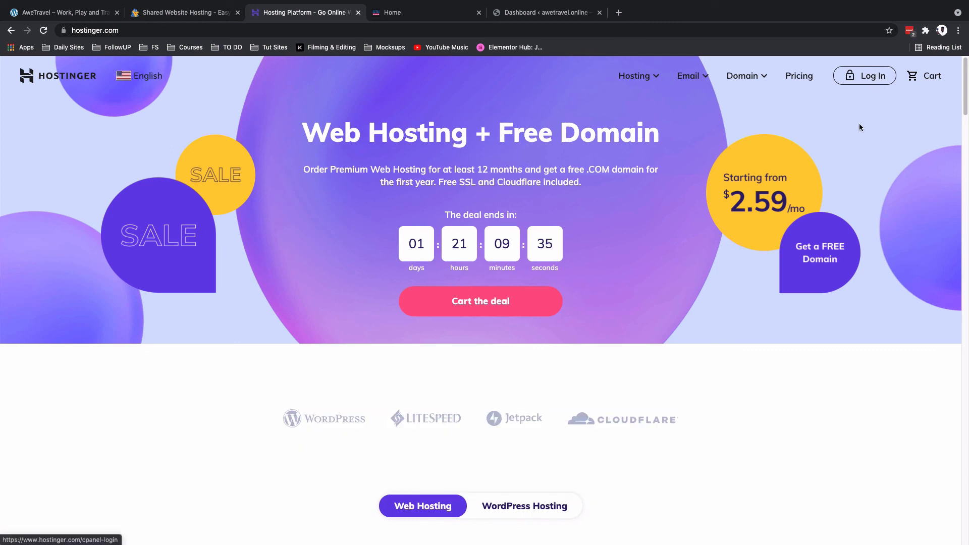